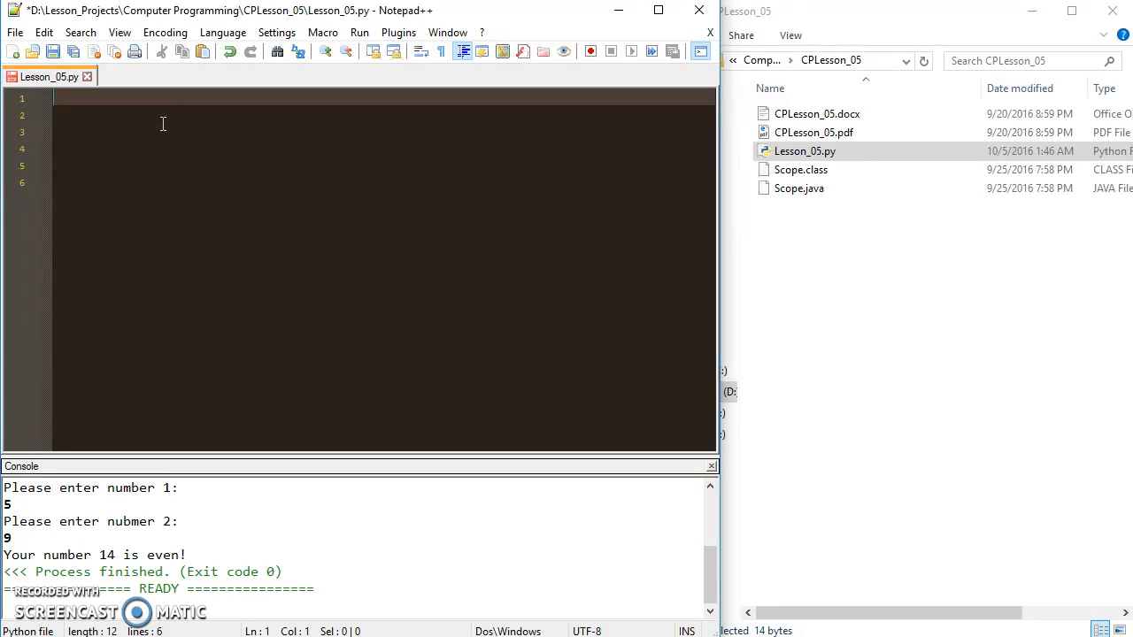
Write num = 5 with an if num == 5: block that prints "num equals 5!"
{"action": "type", "text": "nu"}
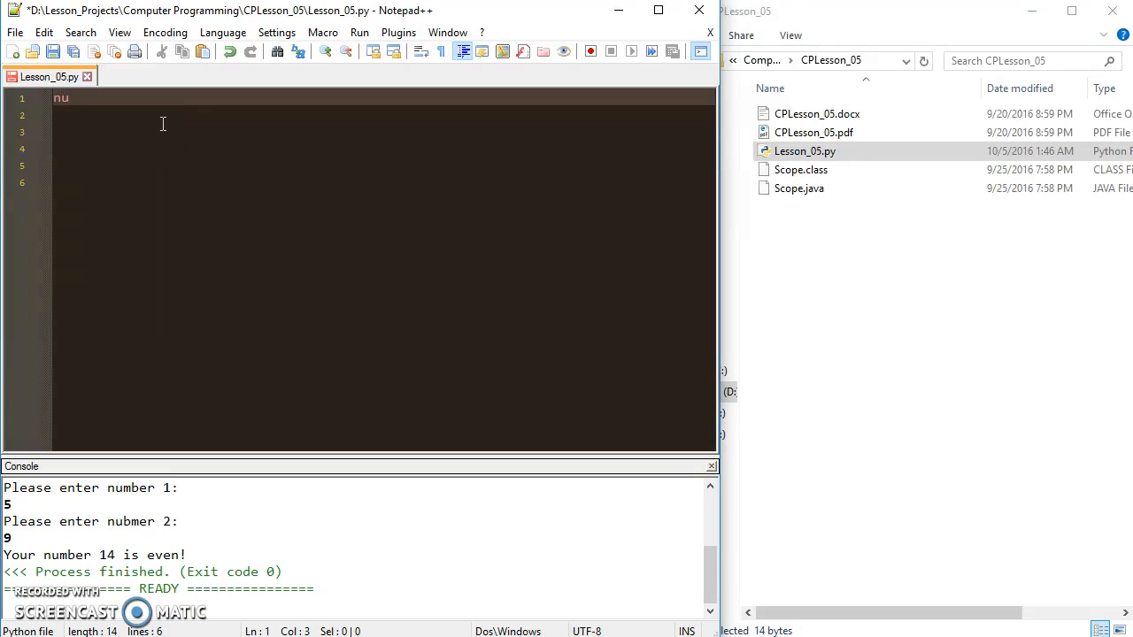
{"action": "type", "text": "m = 5"}
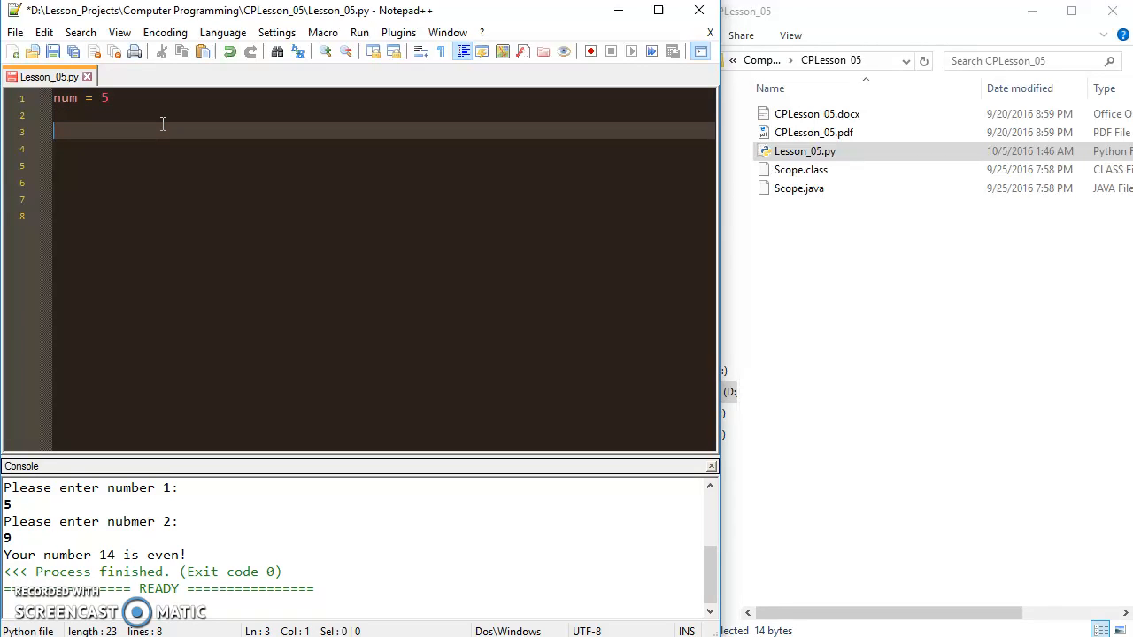
{"action": "type", "text": "i"}
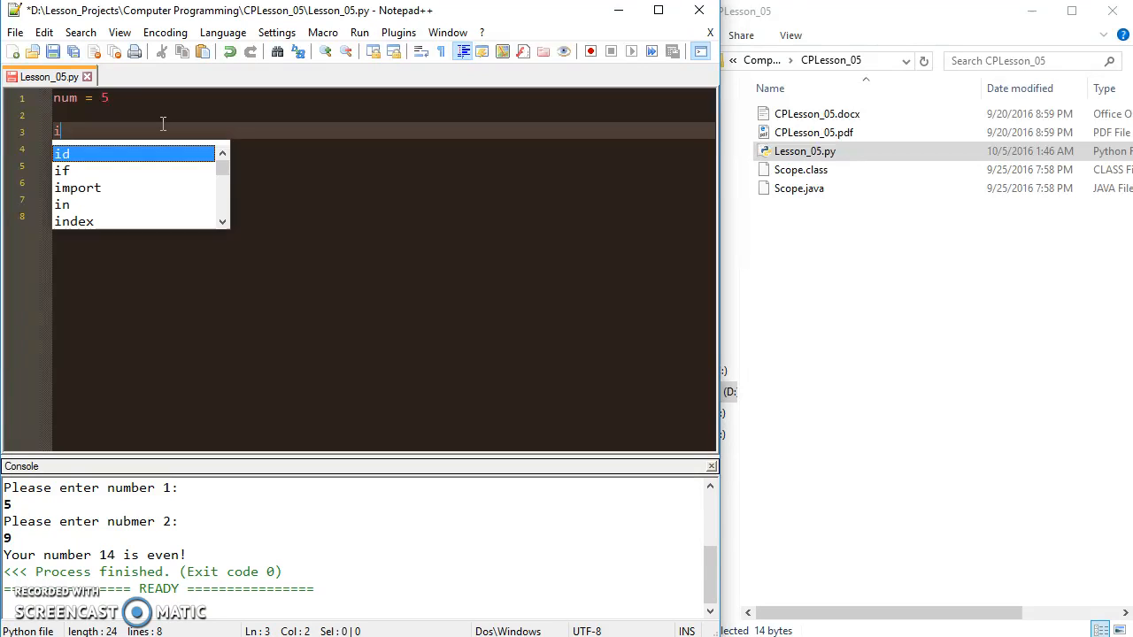
{"action": "type", "text": "f num == 5"}
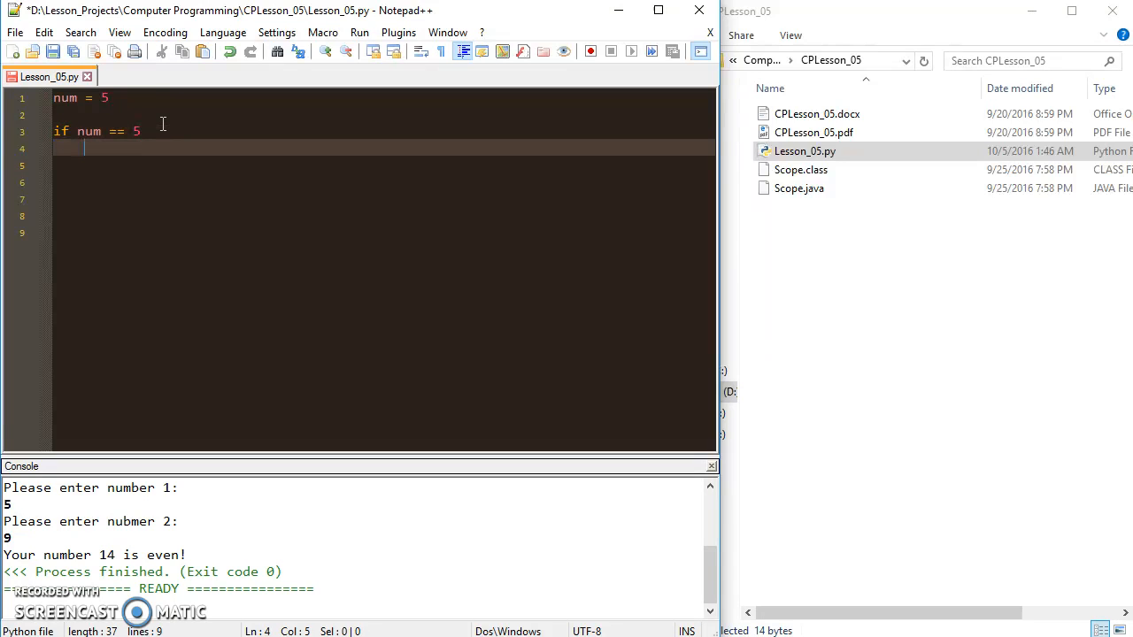
{"action": "type", "text": "print(n"}
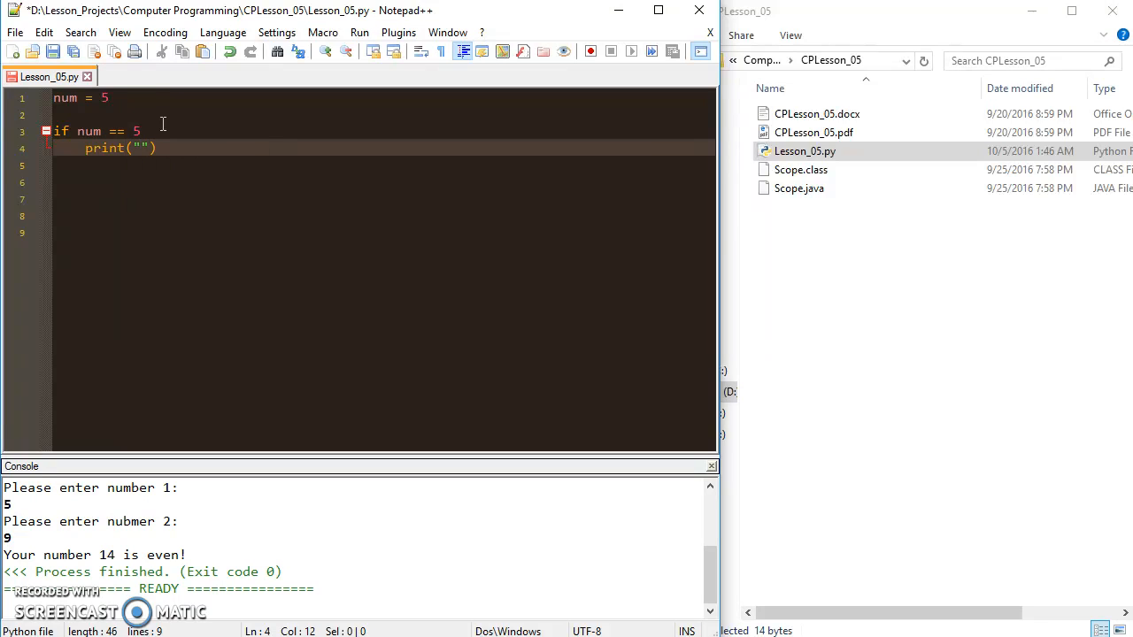
{"action": "type", "text": "num equal"}
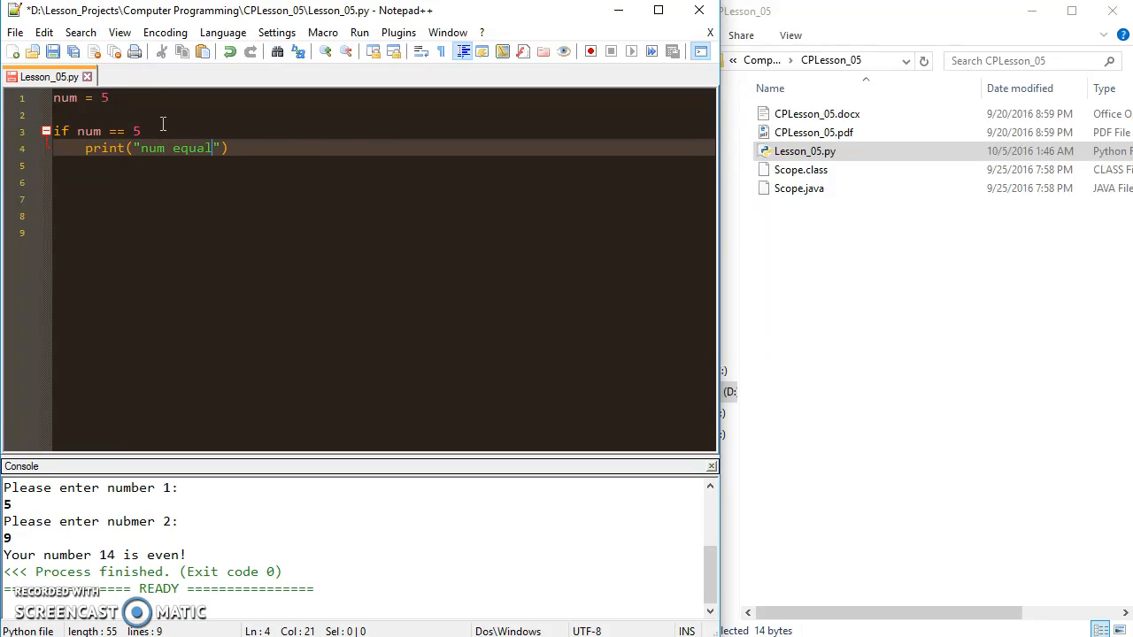
{"action": "type", "text": "s"}
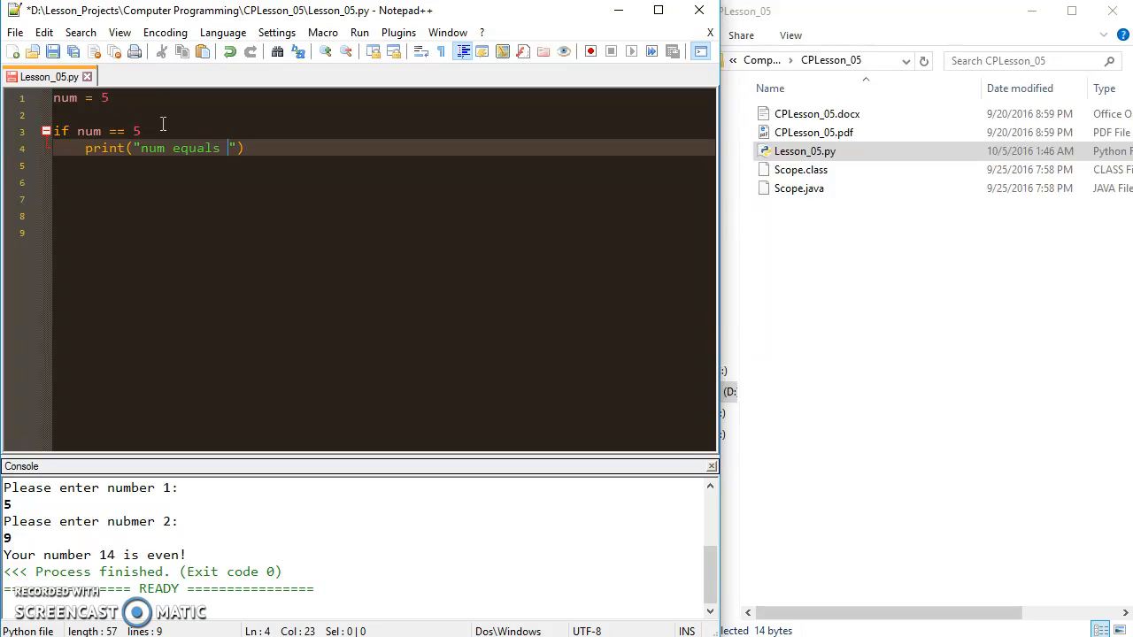
{"action": "type", "text": "5!"}
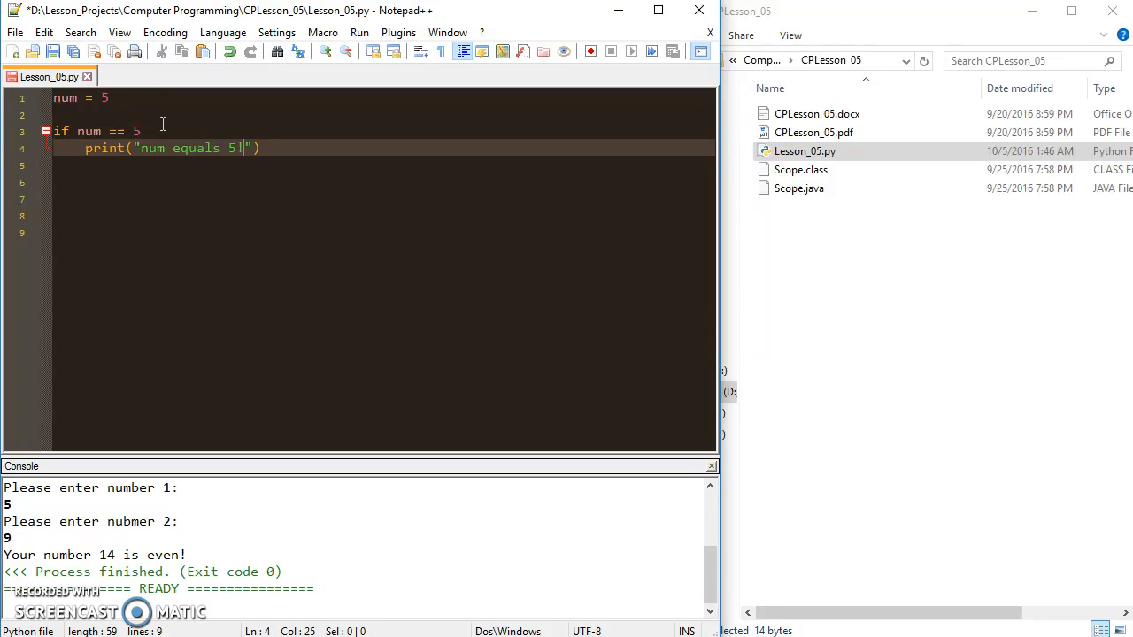
{"action": "mouse_move", "coordinate": [199, 148]}
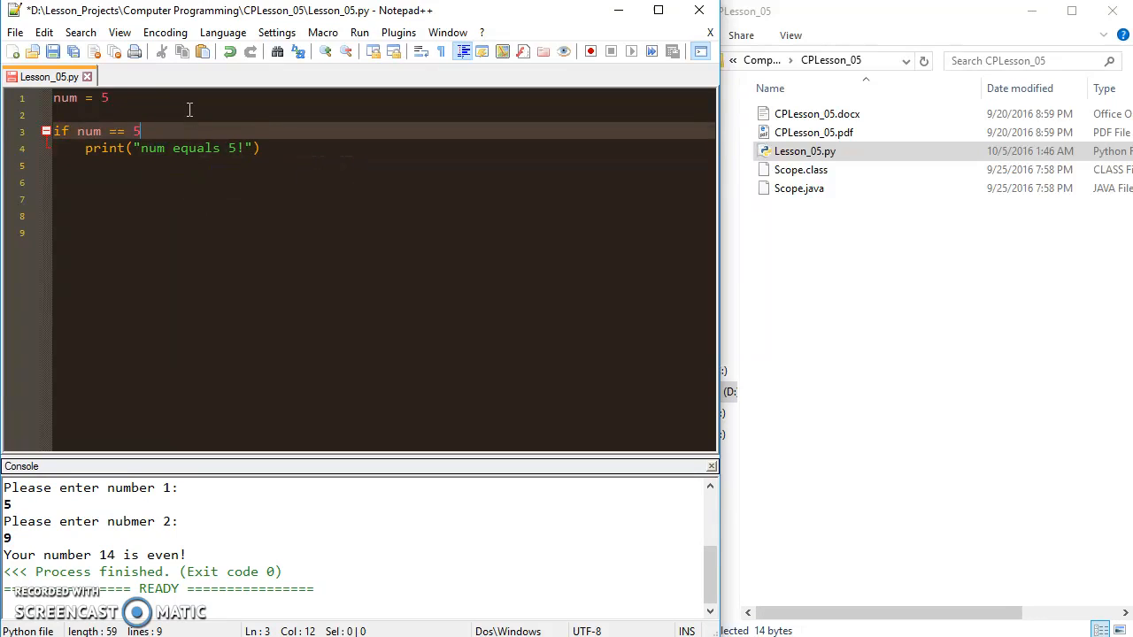
{"action": "type", "text": ":"}
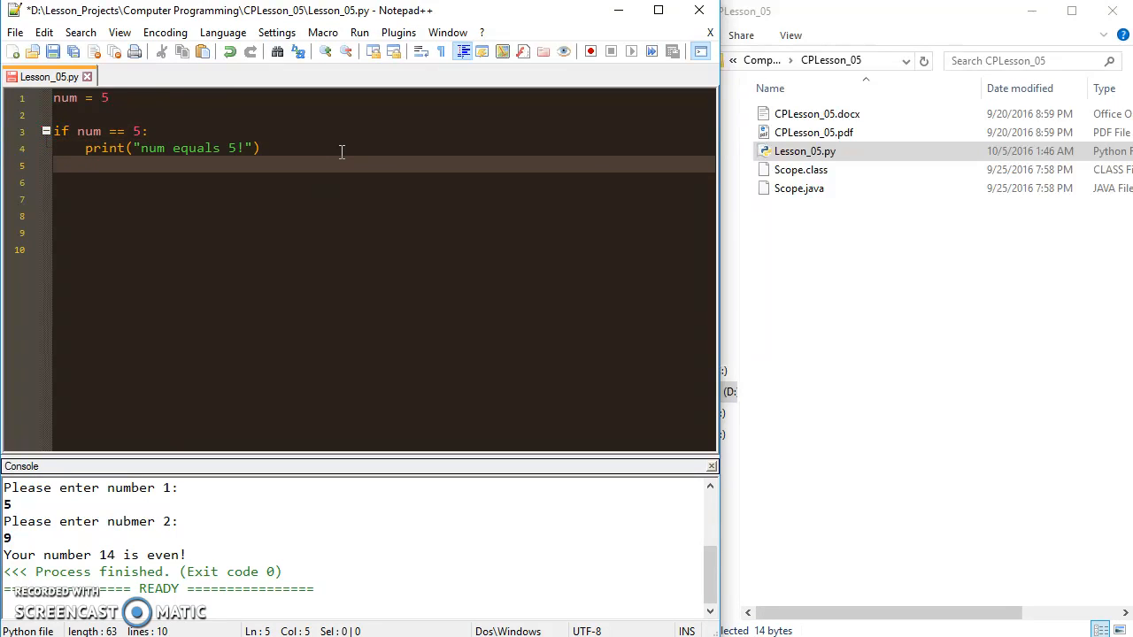
Run the script via NppExec's PythonRun, printing "num equals 5!", then edit line 3's comparison
{"action": "key", "text": "Return"}
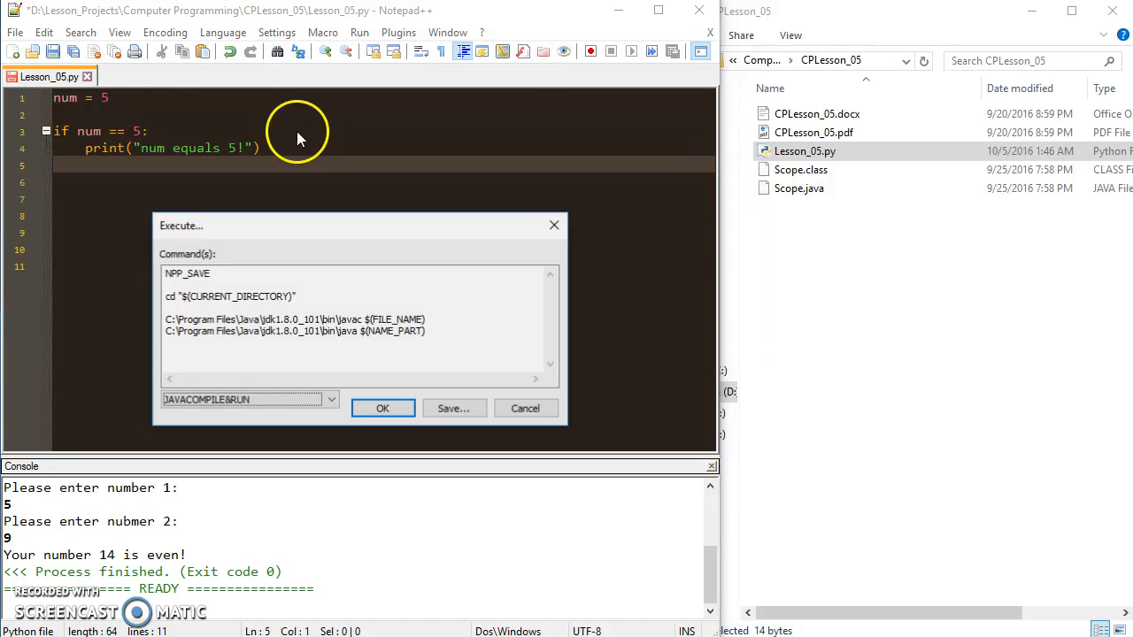
{"action": "left_click", "coordinate": [382, 408]}
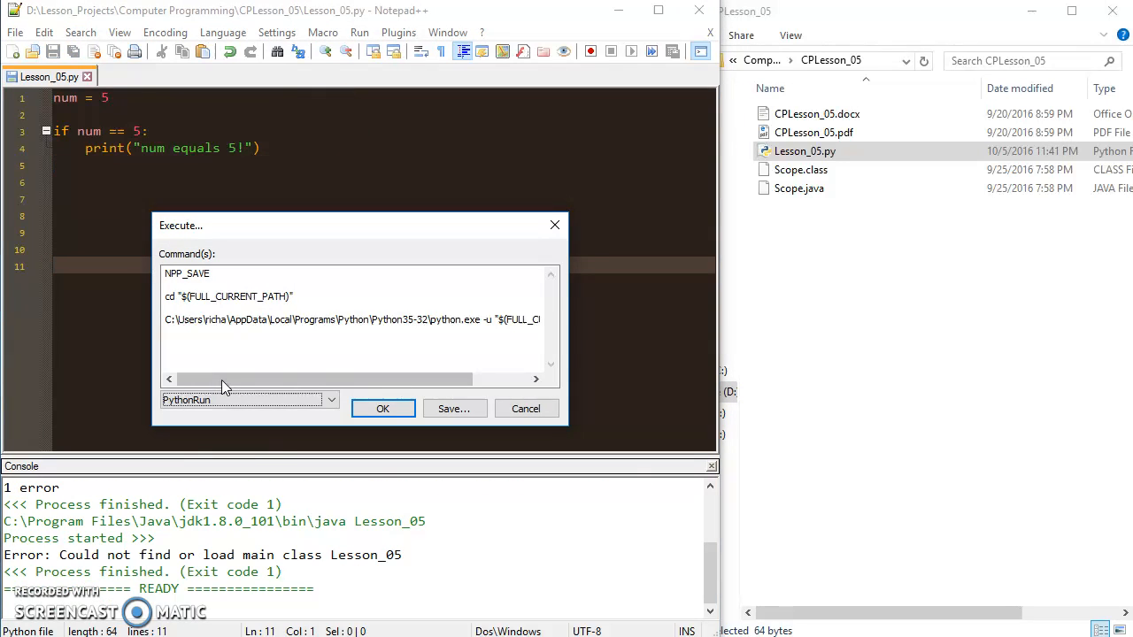
{"action": "left_click", "coordinate": [382, 408]}
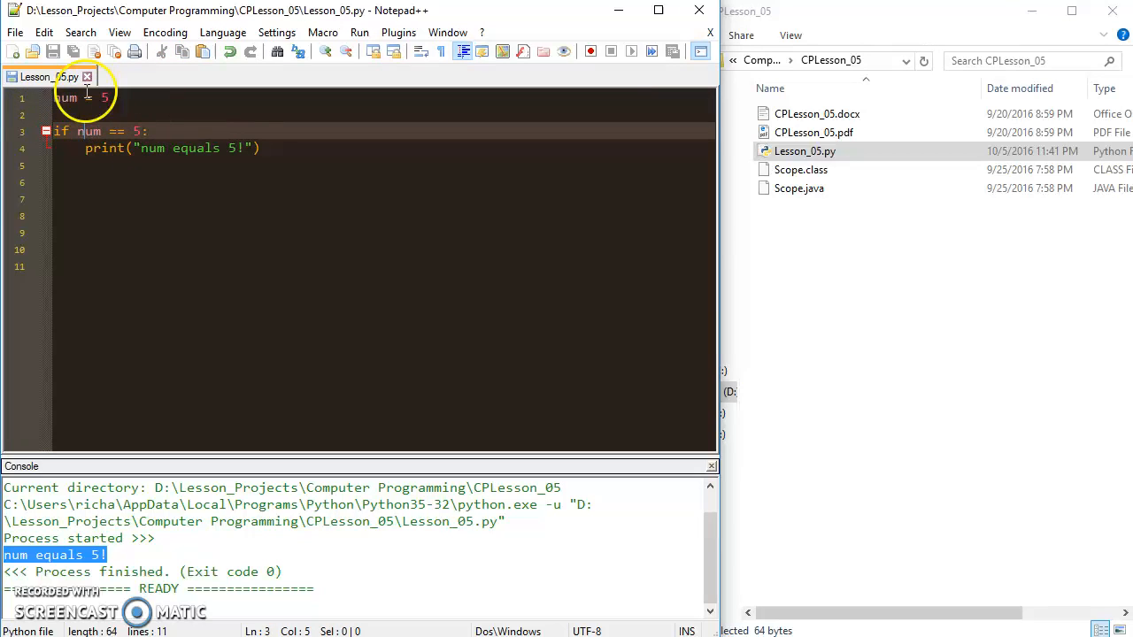
{"action": "left_click", "coordinate": [84, 147]}
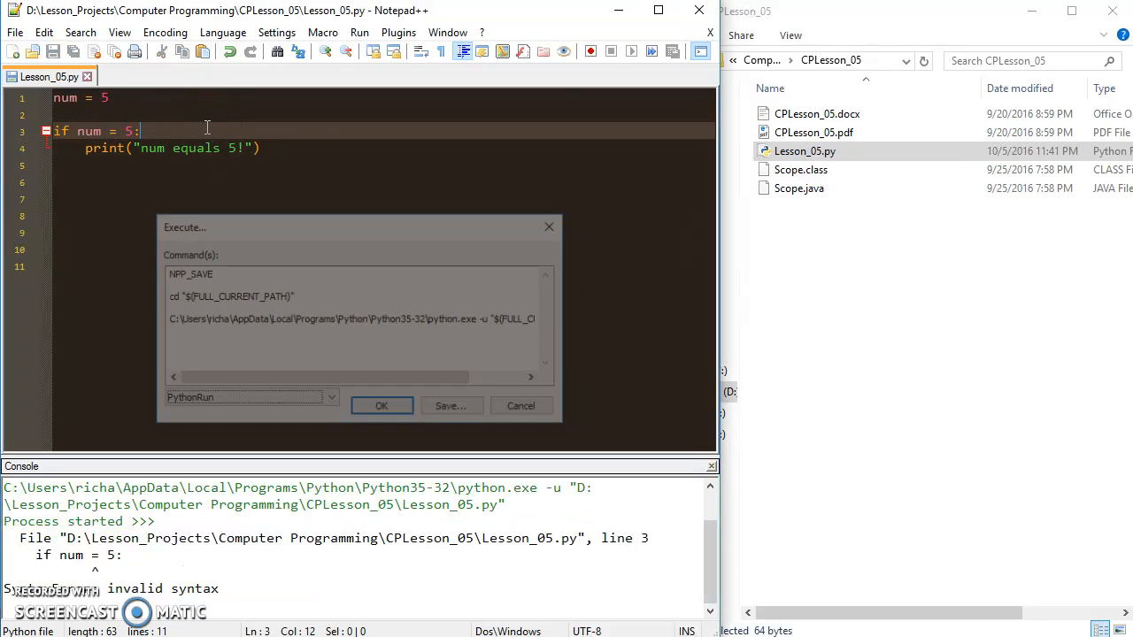
Select the faulty num = 5 comparison on line 3
{"action": "left_click", "coordinate": [381, 406]}
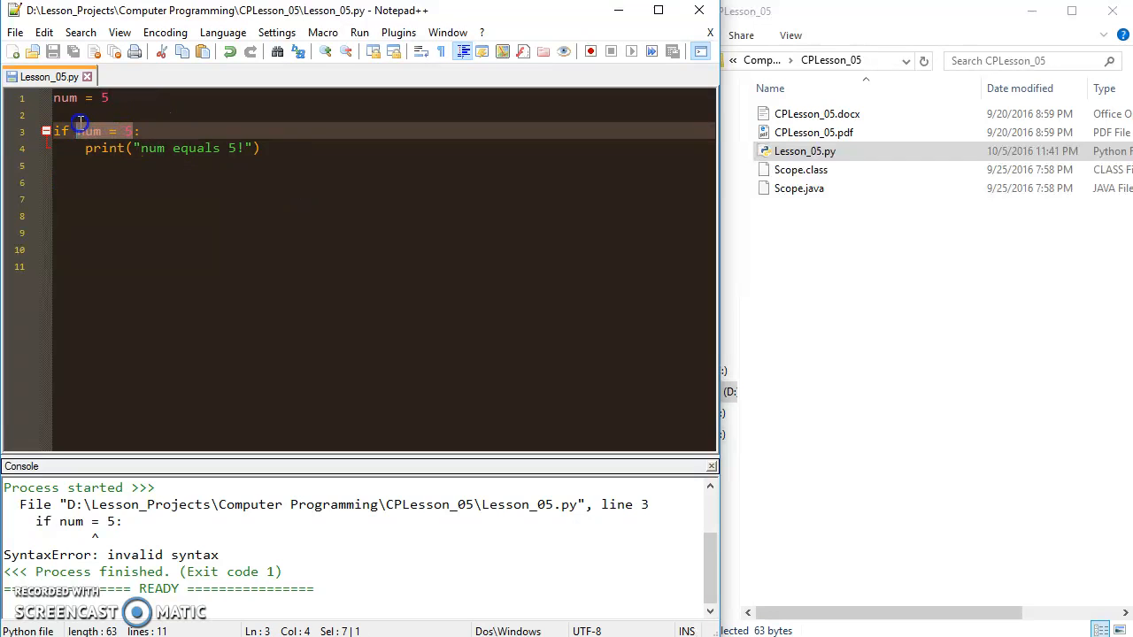
{"action": "mouse_move", "coordinate": [145, 310]}
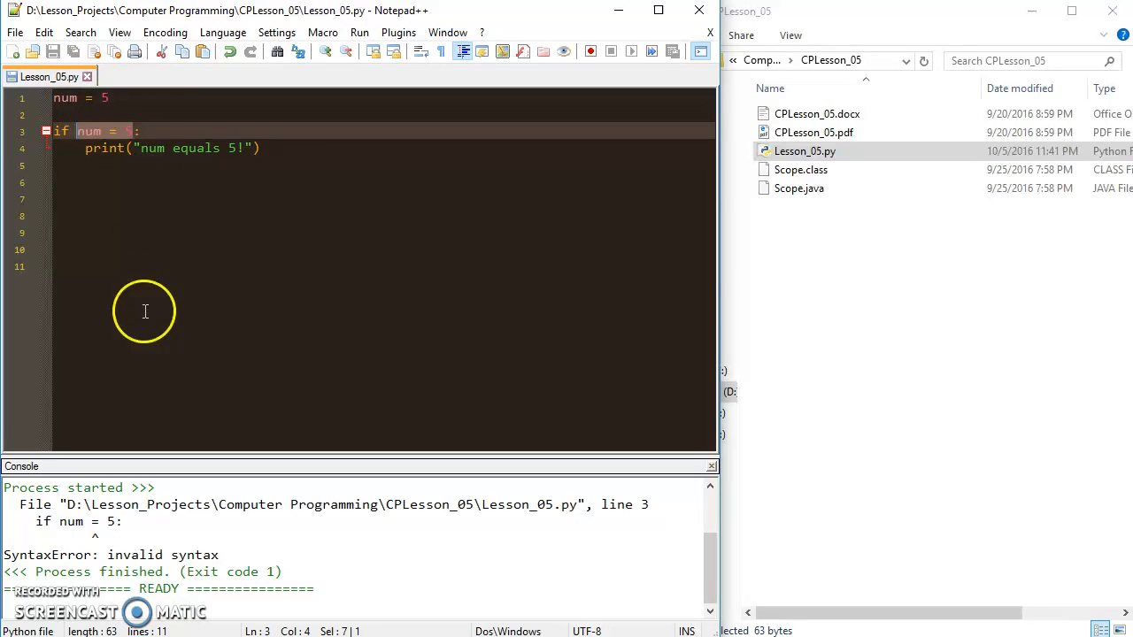
{"action": "mouse_move", "coordinate": [131, 320]}
{"action": "type", "text": "="}
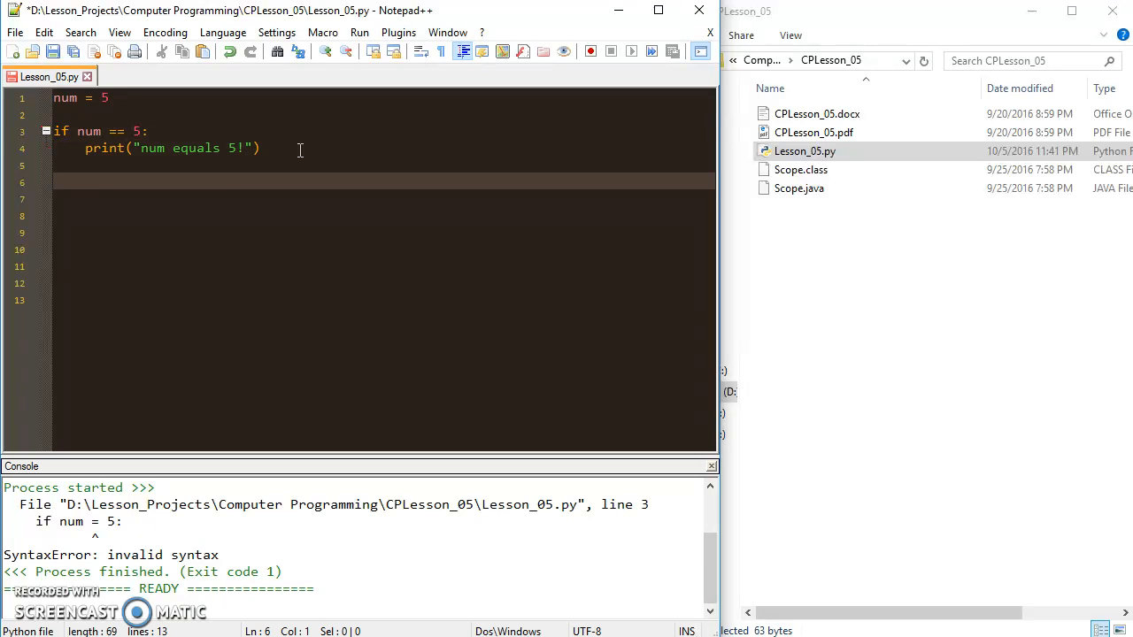
Add a second block, if num == 3:, printing "num equals 3!"
{"action": "type", "text": "if num"}
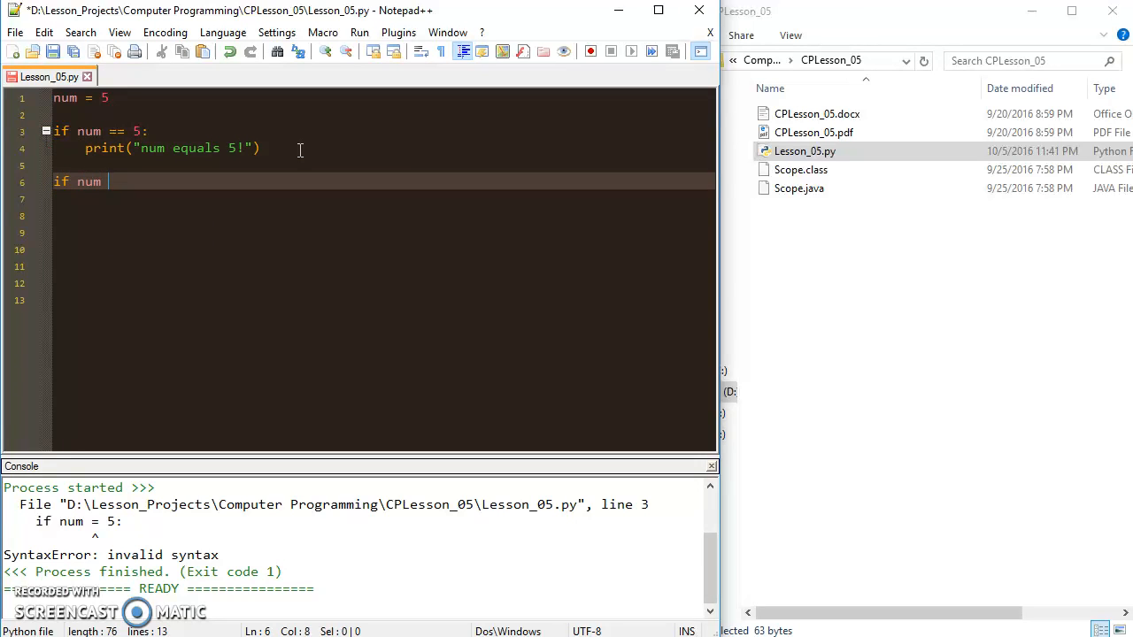
{"action": "type", "text": "=="}
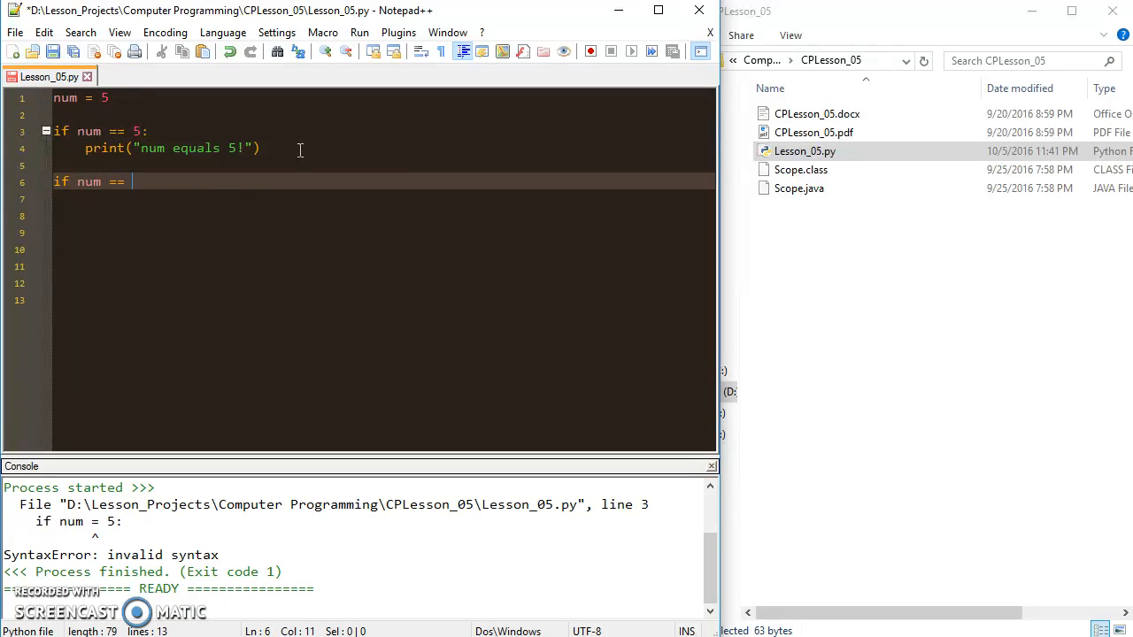
{"action": "type", "text": "3:"}
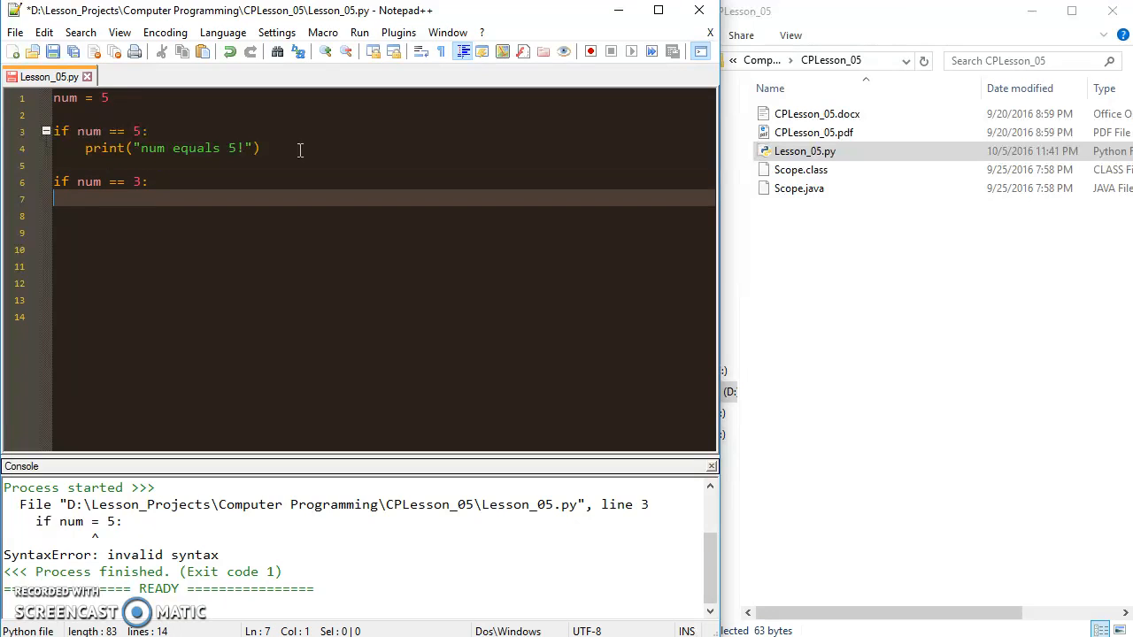
{"action": "type", "text": "print9"}
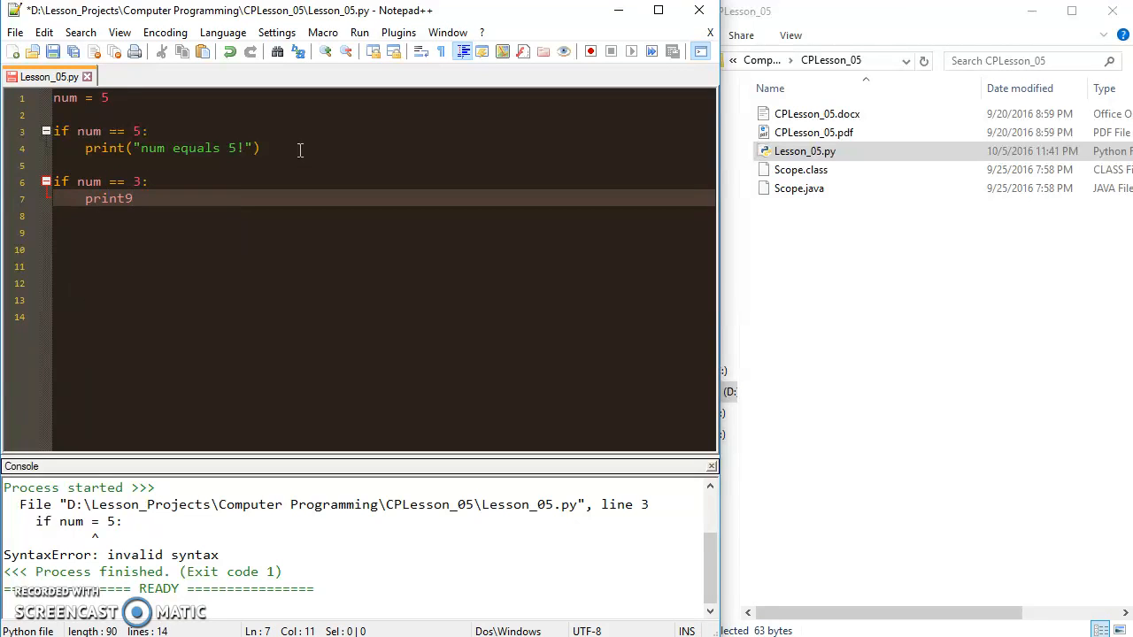
{"action": "key", "text": "Backspace"}
{"action": "type", "text": "(\"nu"}
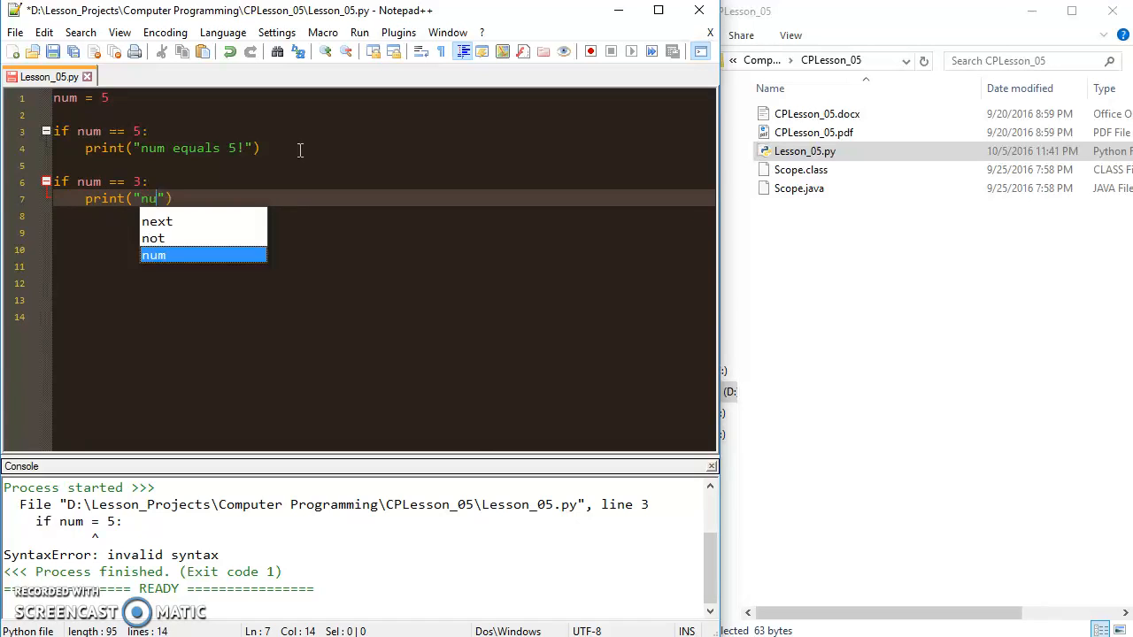
{"action": "type", "text": "equals 3!"}
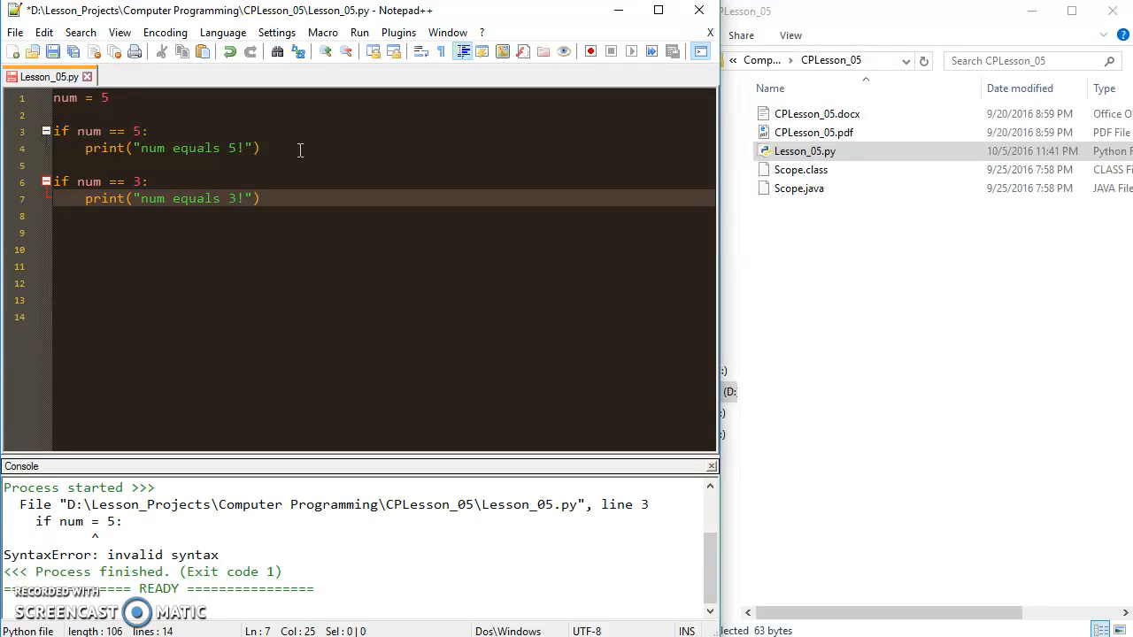
{"action": "left_click", "coordinate": [425, 216]}
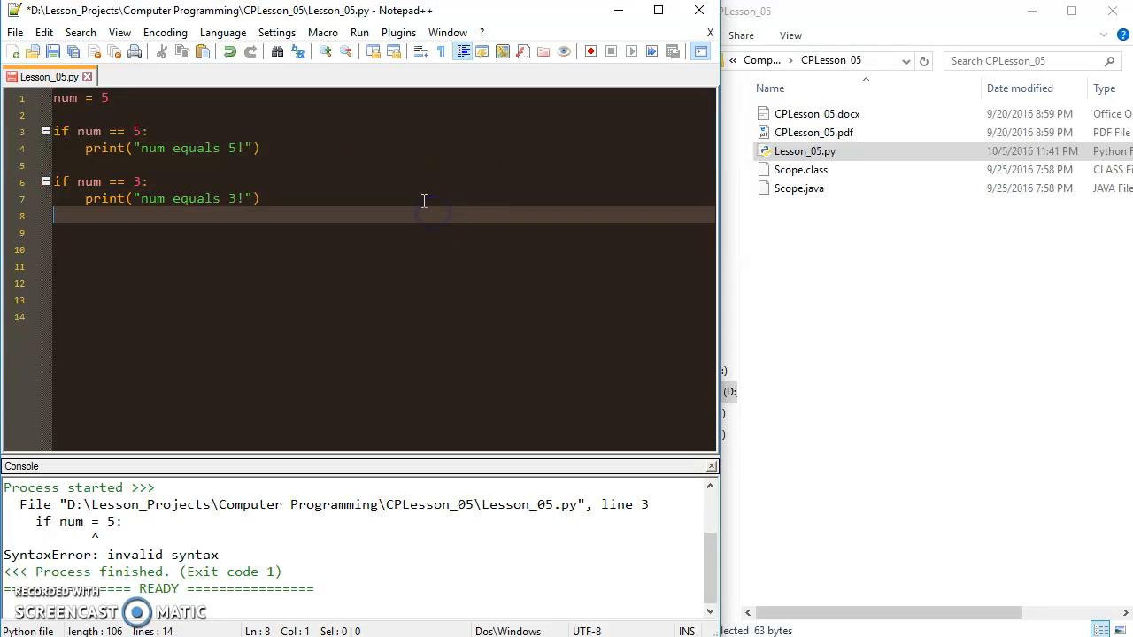
Change num's value to 3, then 5, then 4, running the script each time
{"action": "left_click", "coordinate": [106, 97]}
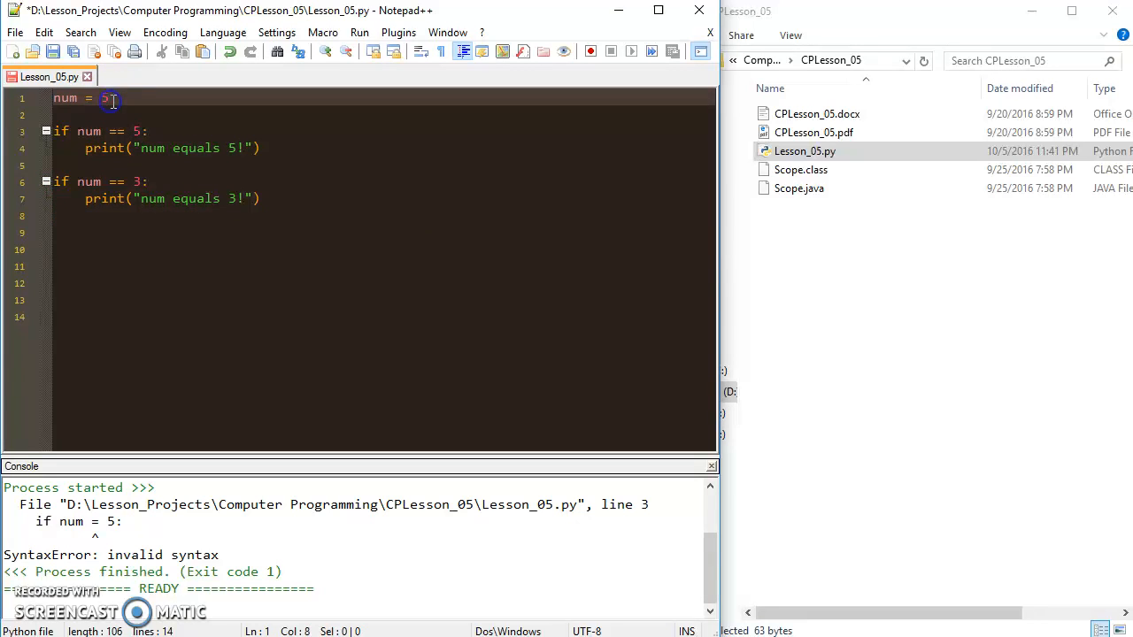
{"action": "type", "text": "3"}
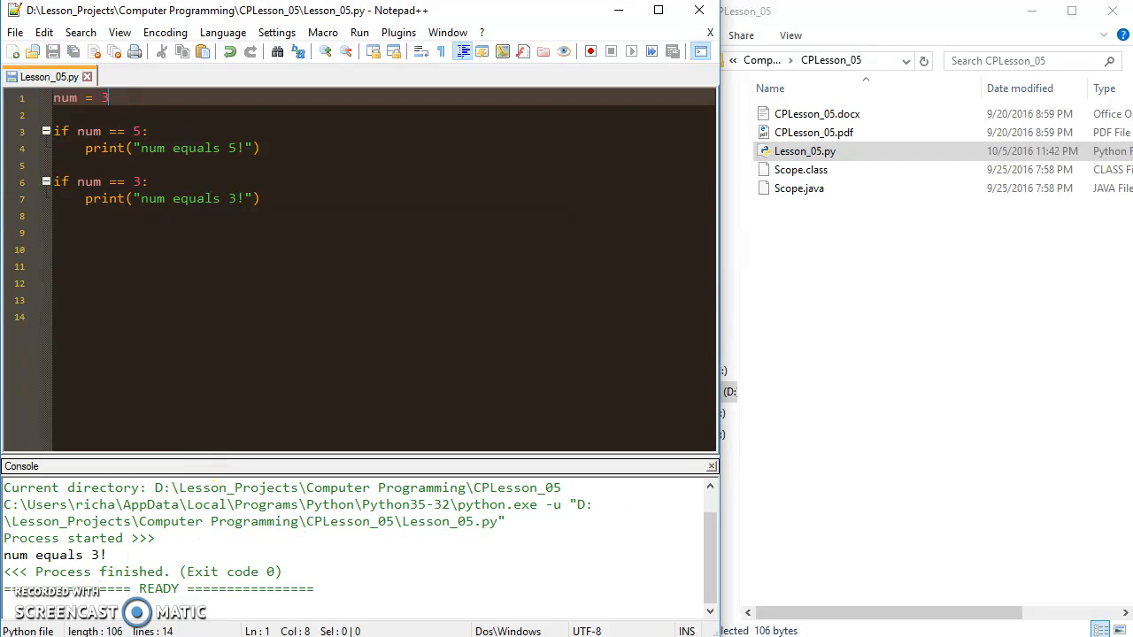
{"action": "key", "text": "Backspace"}
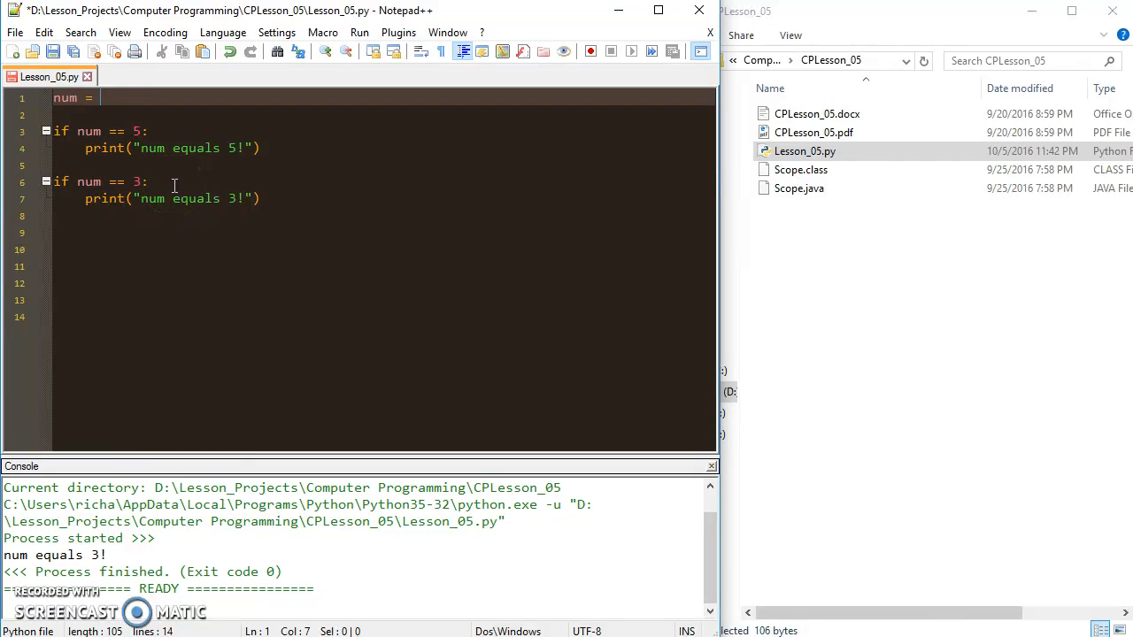
{"action": "type", "text": "5"}
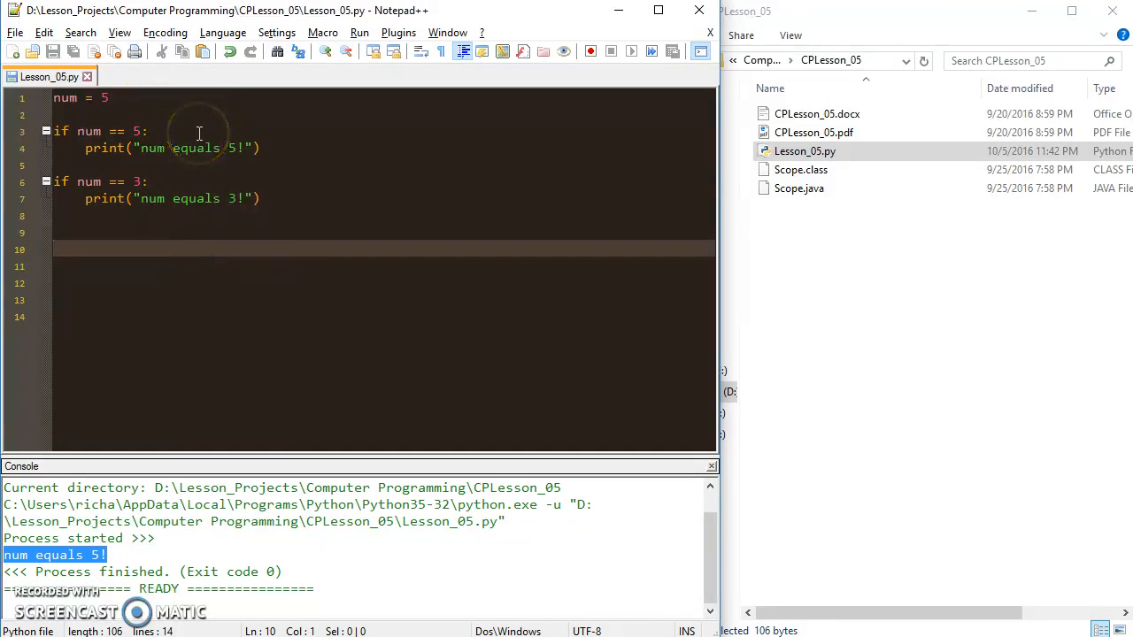
{"action": "left_click", "coordinate": [107, 98]}
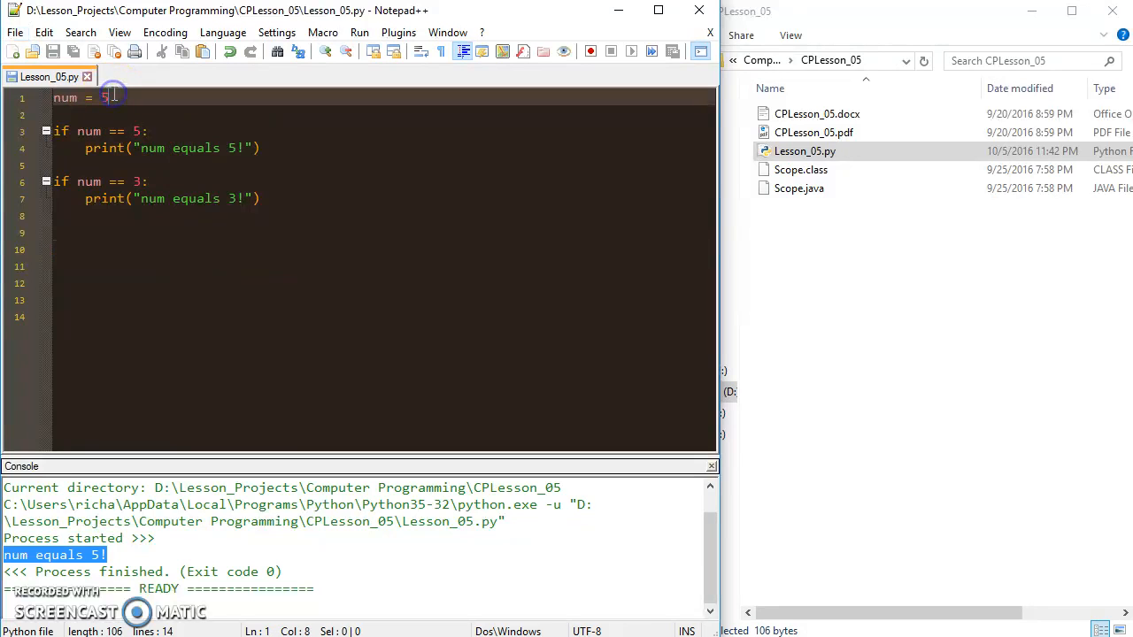
{"action": "type", "text": "4"}
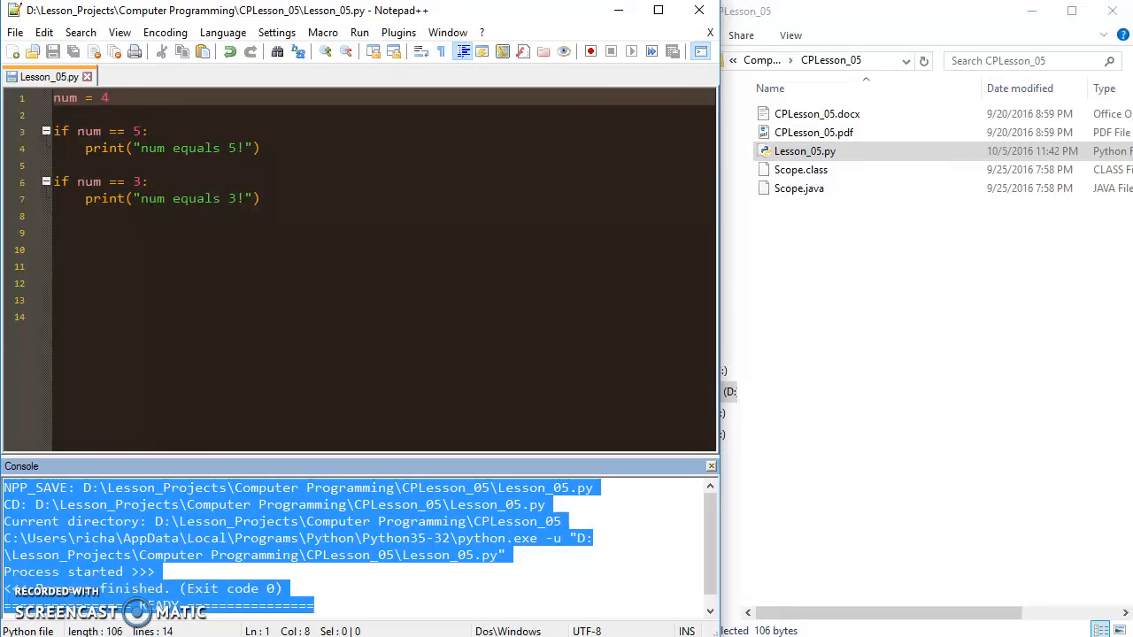
Select and delete the if num == 3: block with its print line
{"action": "left_click", "coordinate": [236, 215]}
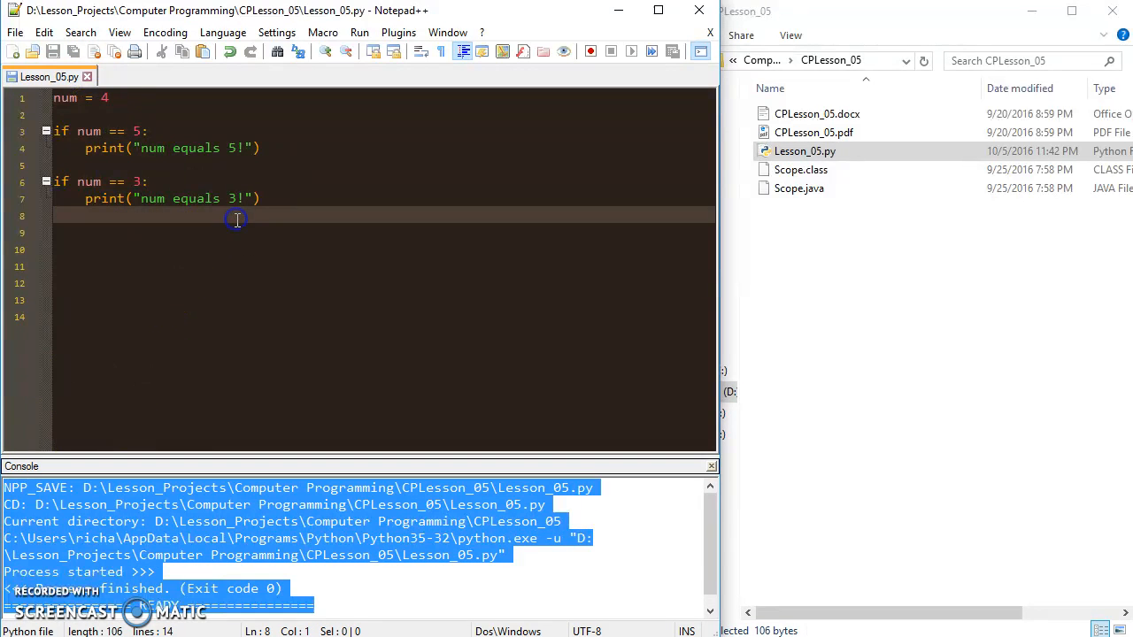
{"action": "mouse_move", "coordinate": [236, 219]}
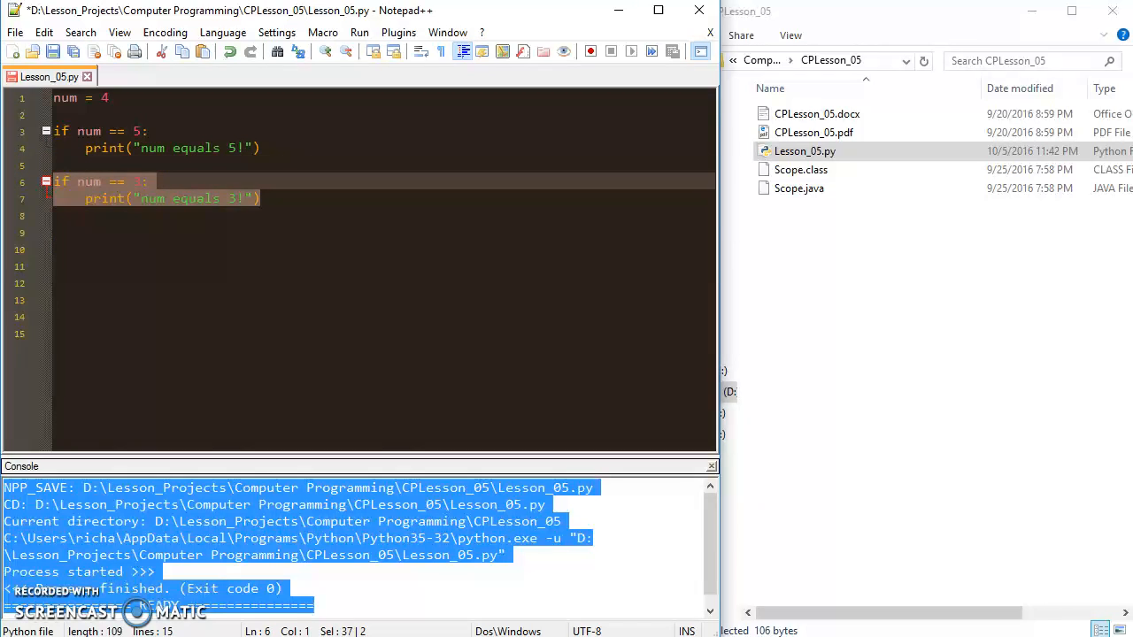
{"action": "key", "text": "Delete"}
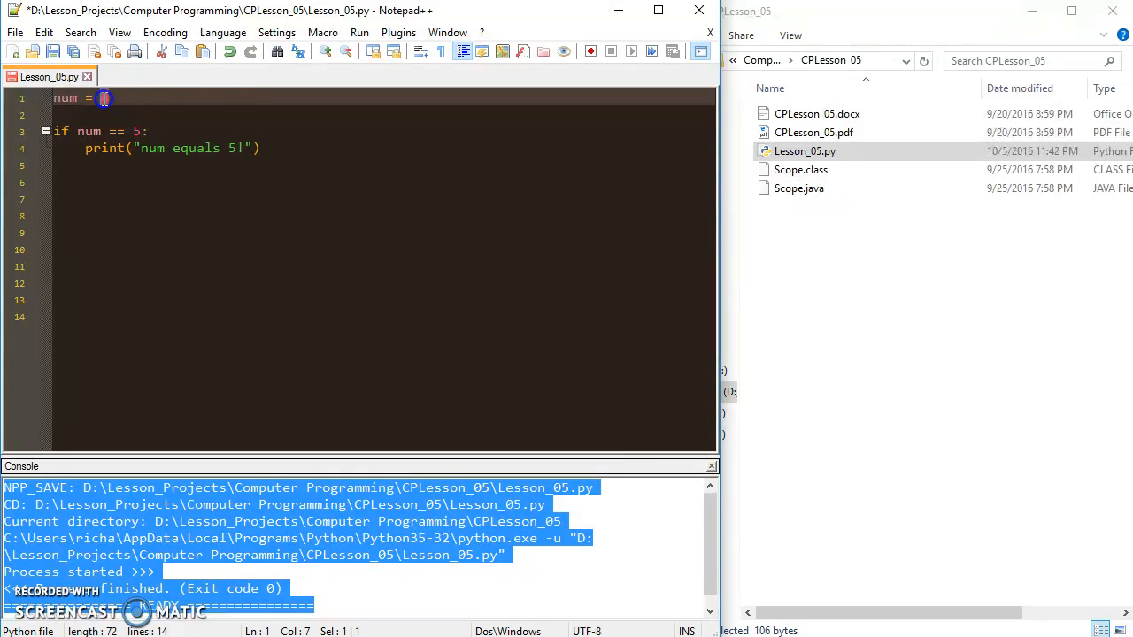
{"action": "mouse_move", "coordinate": [220, 82]}
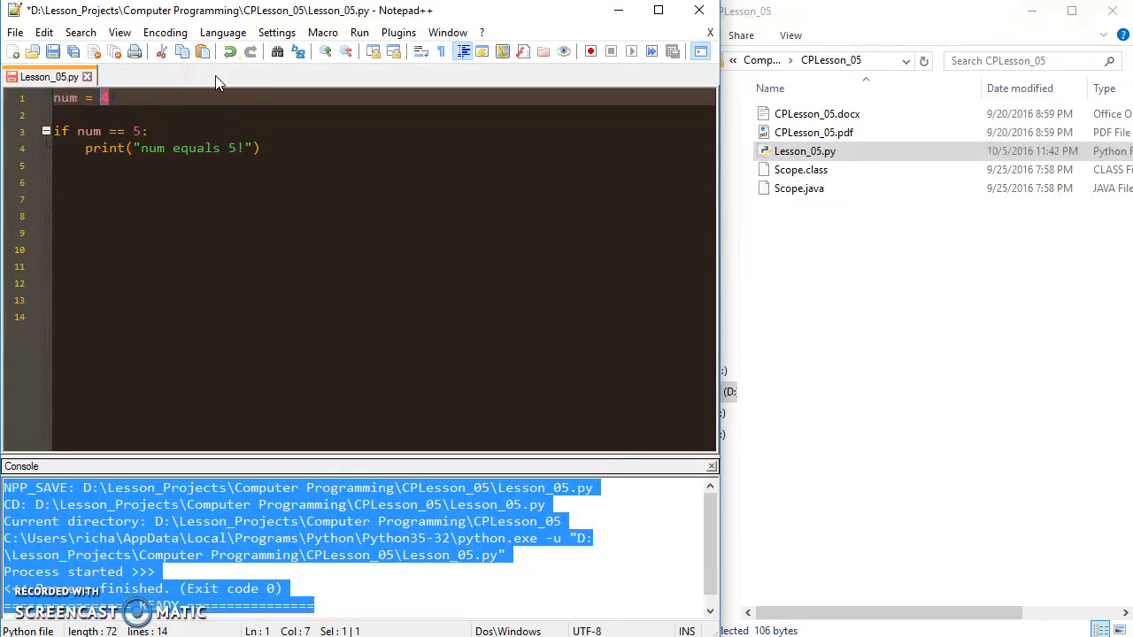
Replace line 1 with word = "handome"
{"action": "type", "text": "\""}
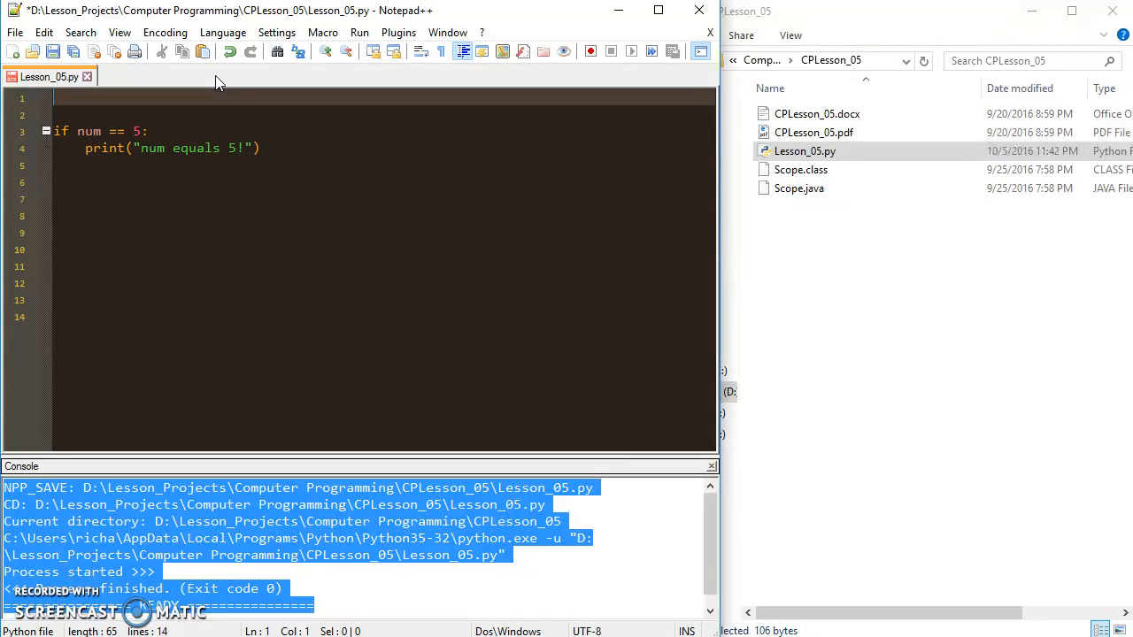
{"action": "type", "text": "word ="}
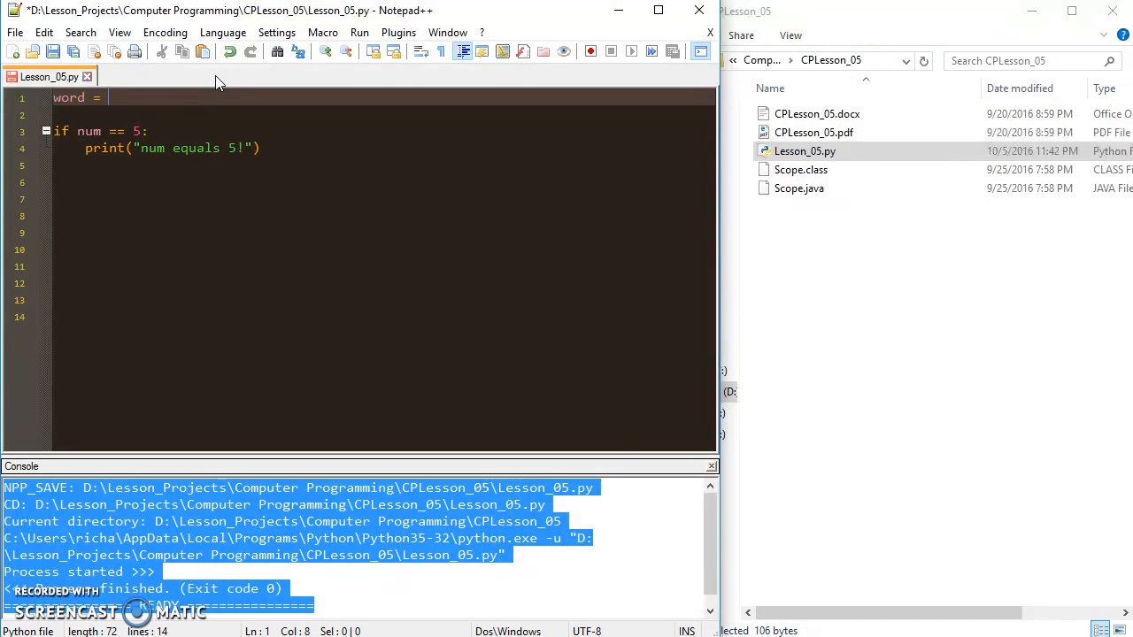
{"action": "type", "text": "\"\""}
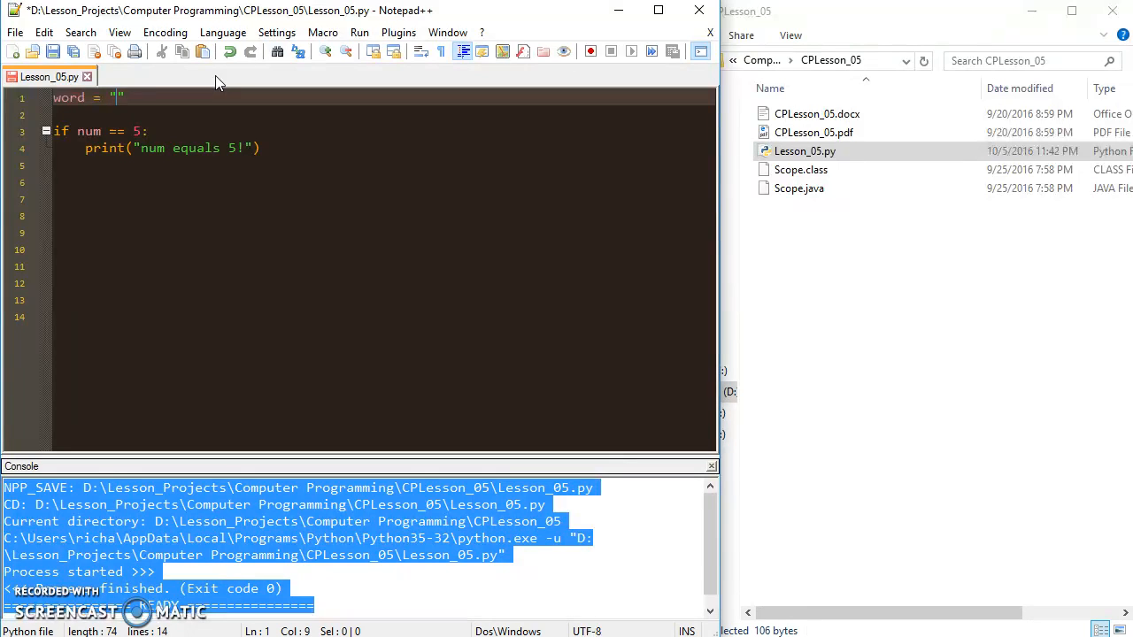
{"action": "type", "text": "handomw"}
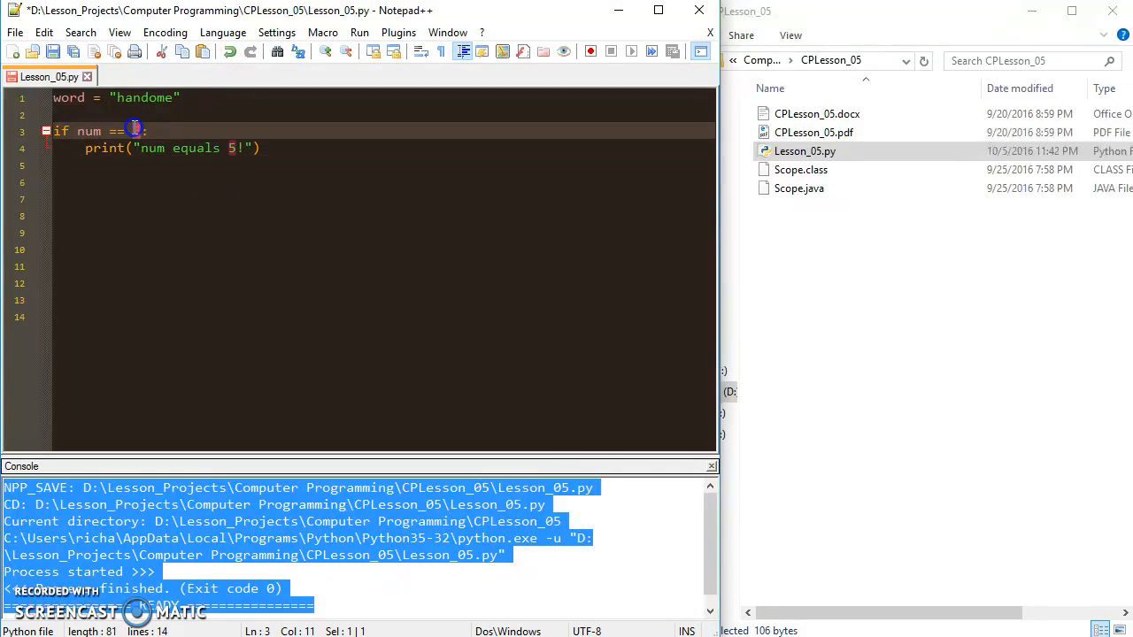
Compare word with "handsome" and change the print text to "they are the same!"
{"action": "double_click", "coordinate": [88, 131]}
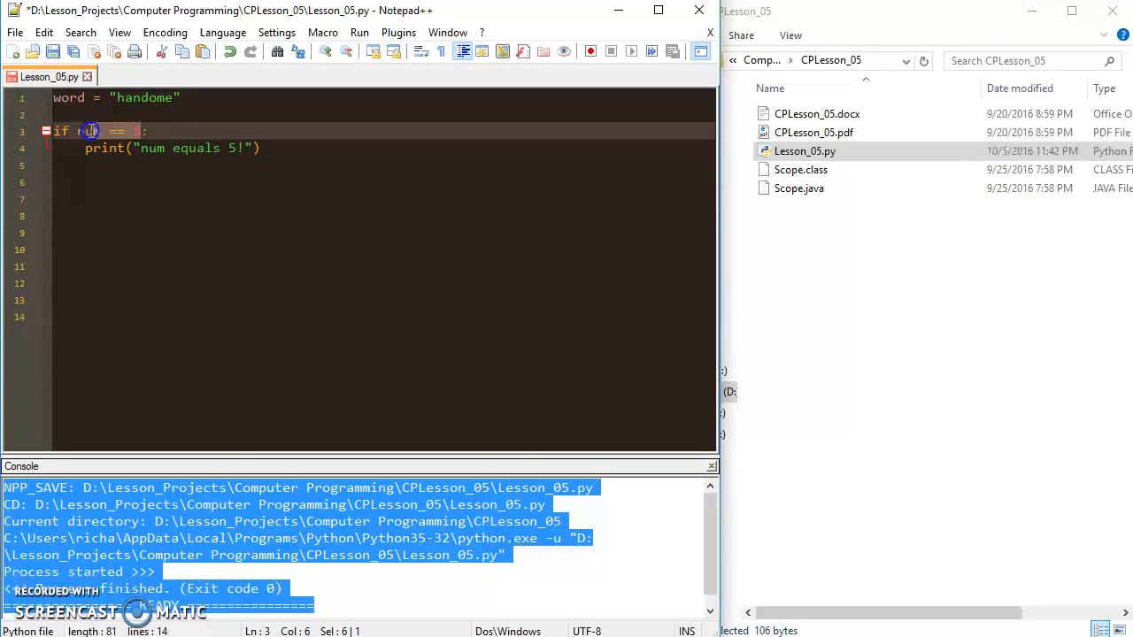
{"action": "type", "text": "word"}
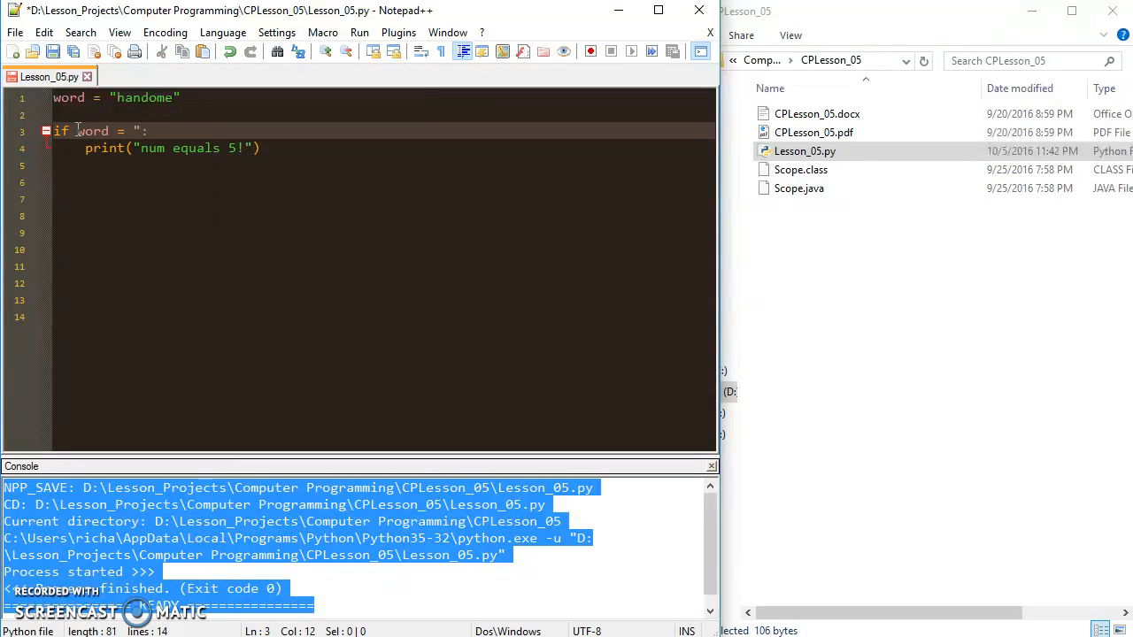
{"action": "type", "text": "handso"}
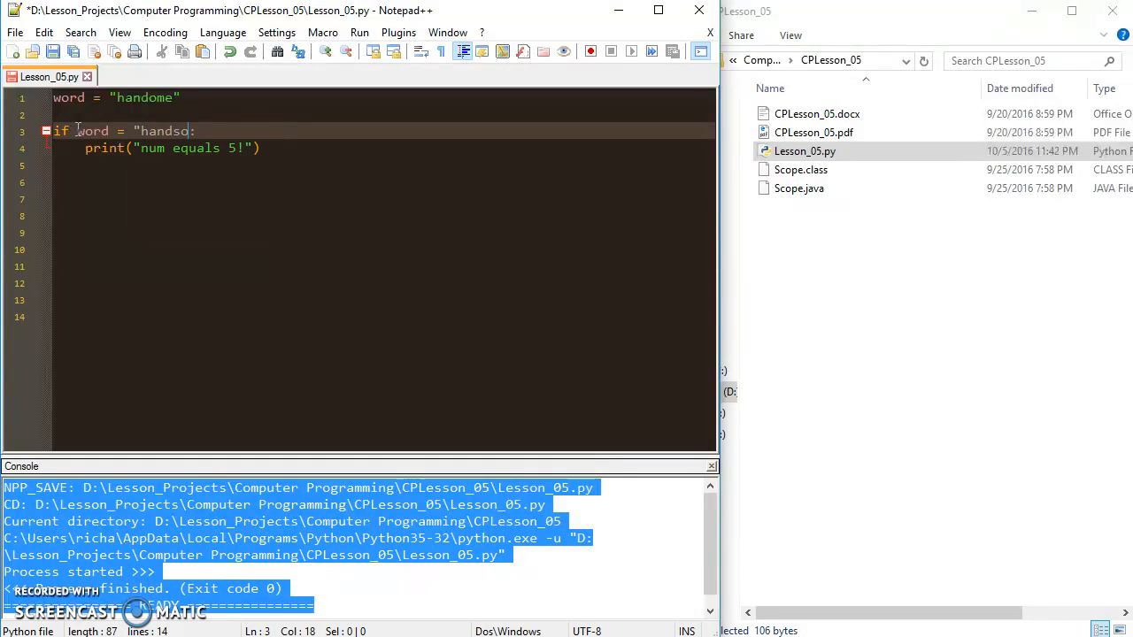
{"action": "type", "text": "ome\""}
{"action": "left_click", "coordinate": [385, 148]}
{"action": "type", "text": "print(\"they are the sam"}
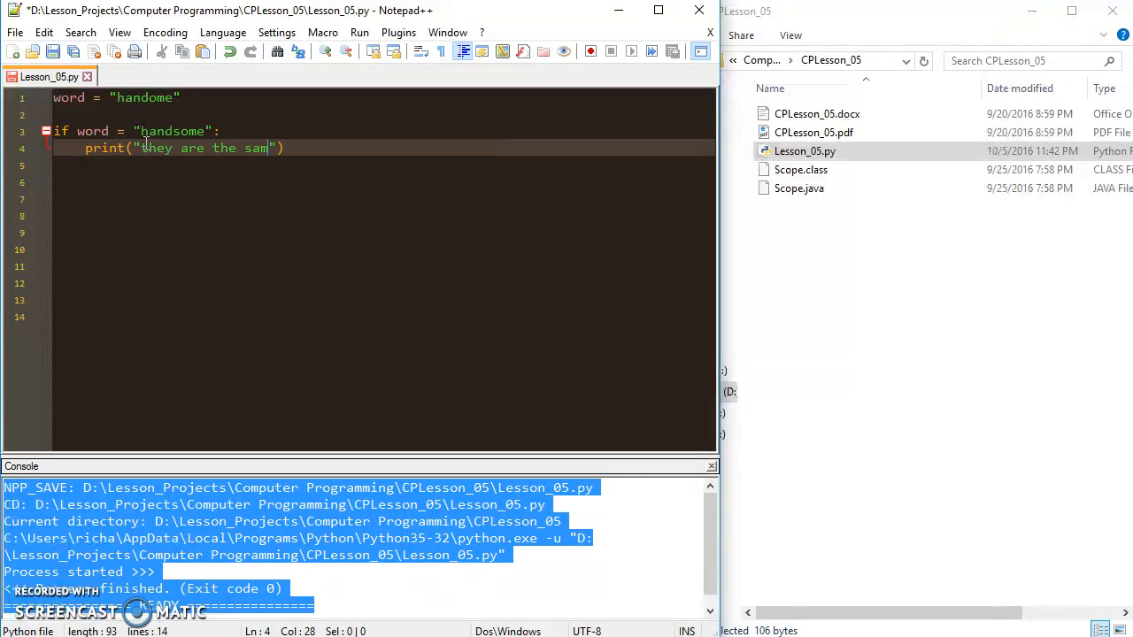
{"action": "type", "text": "e!"}
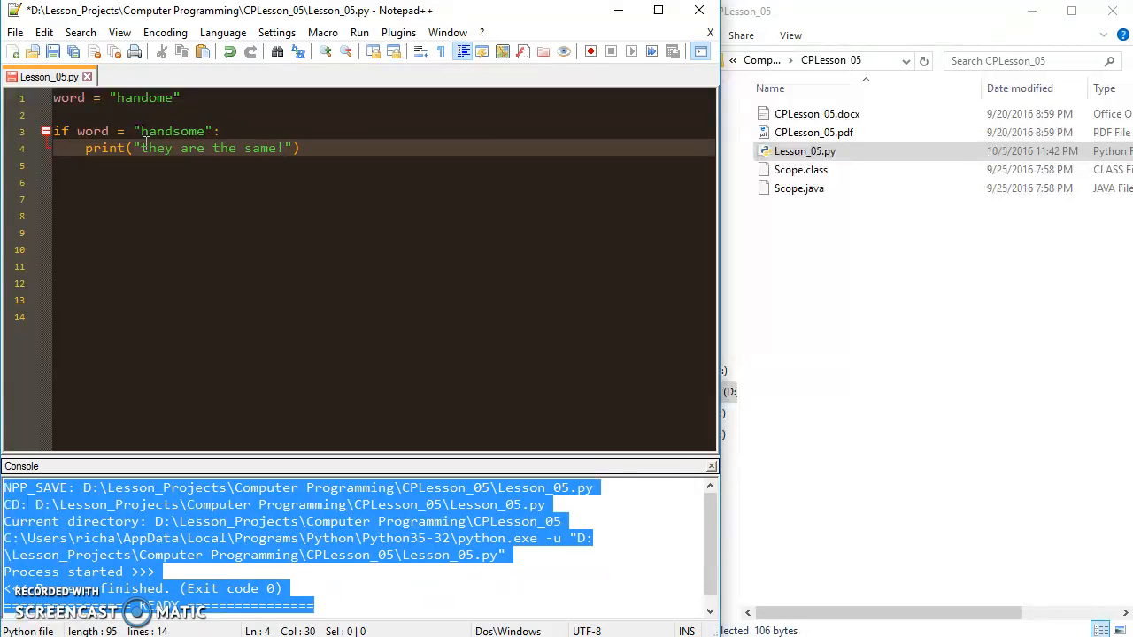
{"action": "left_click", "coordinate": [360, 32]}
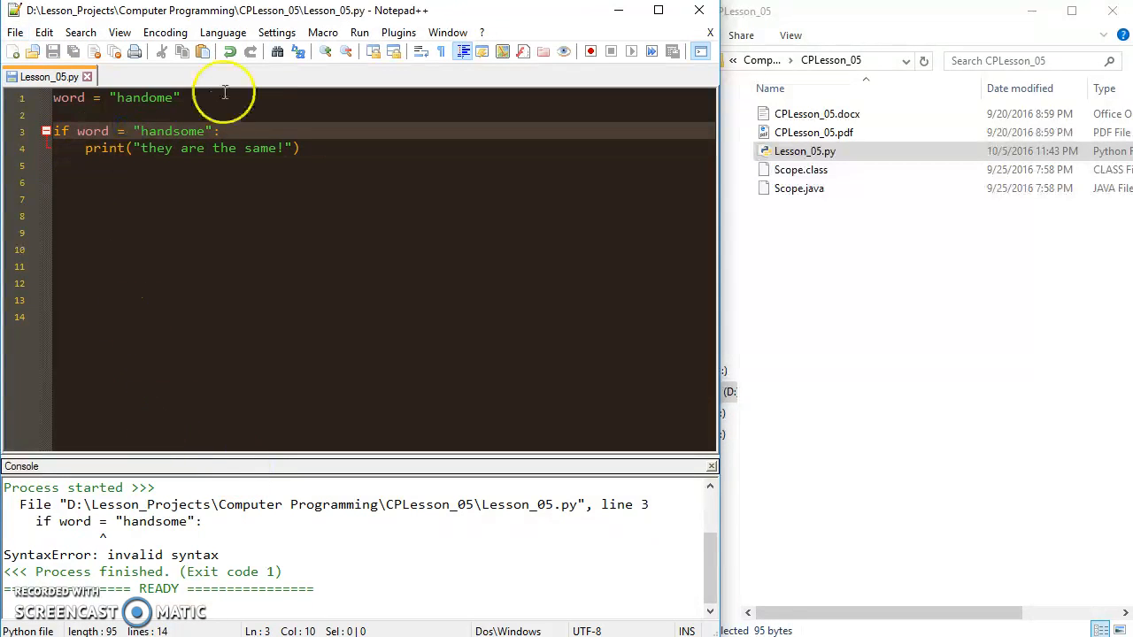
Restore == in the condition, fix handome to handsome, and rerun the script
{"action": "type", "text": "="}
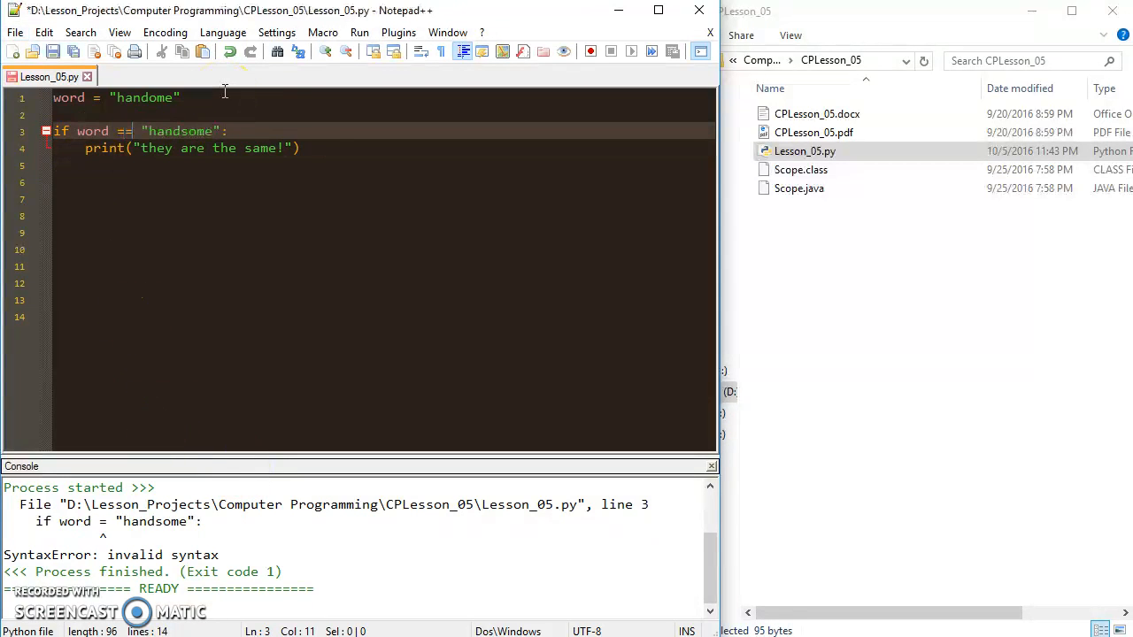
{"action": "left_click", "coordinate": [360, 32]}
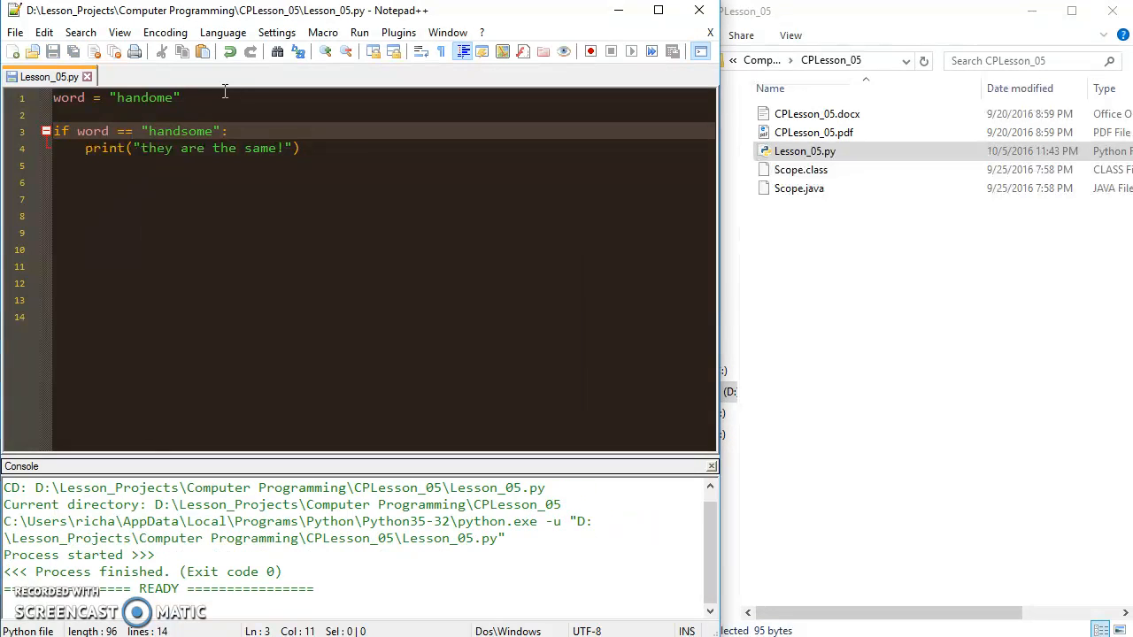
{"action": "left_click", "coordinate": [168, 248]}
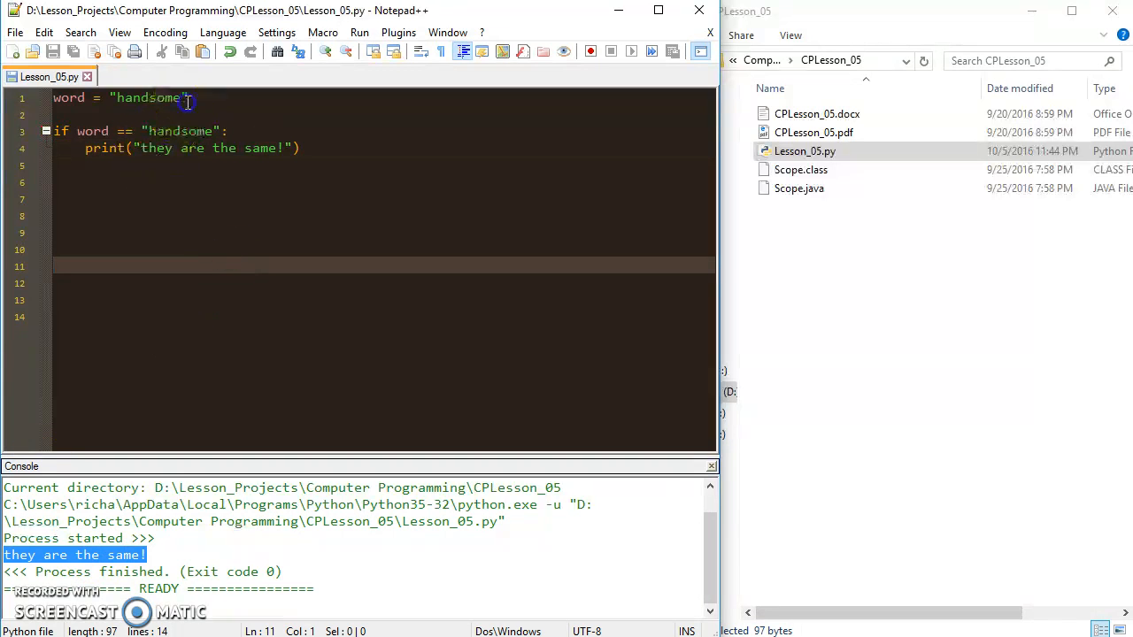
{"action": "left_click", "coordinate": [55, 97]}
{"action": "type", "text": "word1 ="}
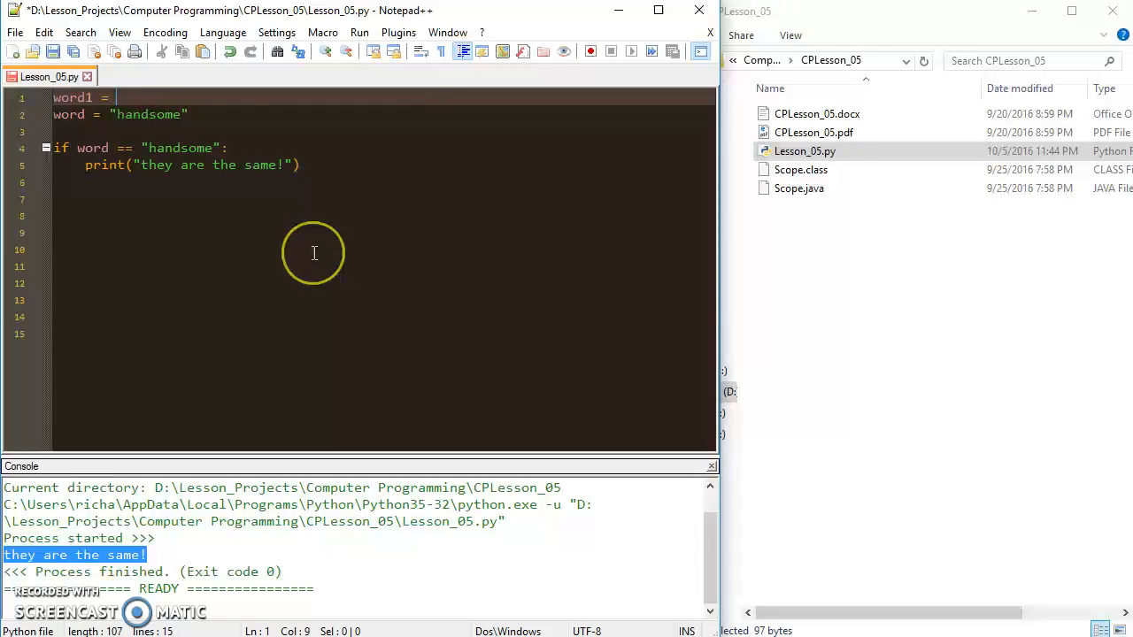
Add word1 = input("Please enter your word: ") and rename word to word2
{"action": "type", "text": "intput("}
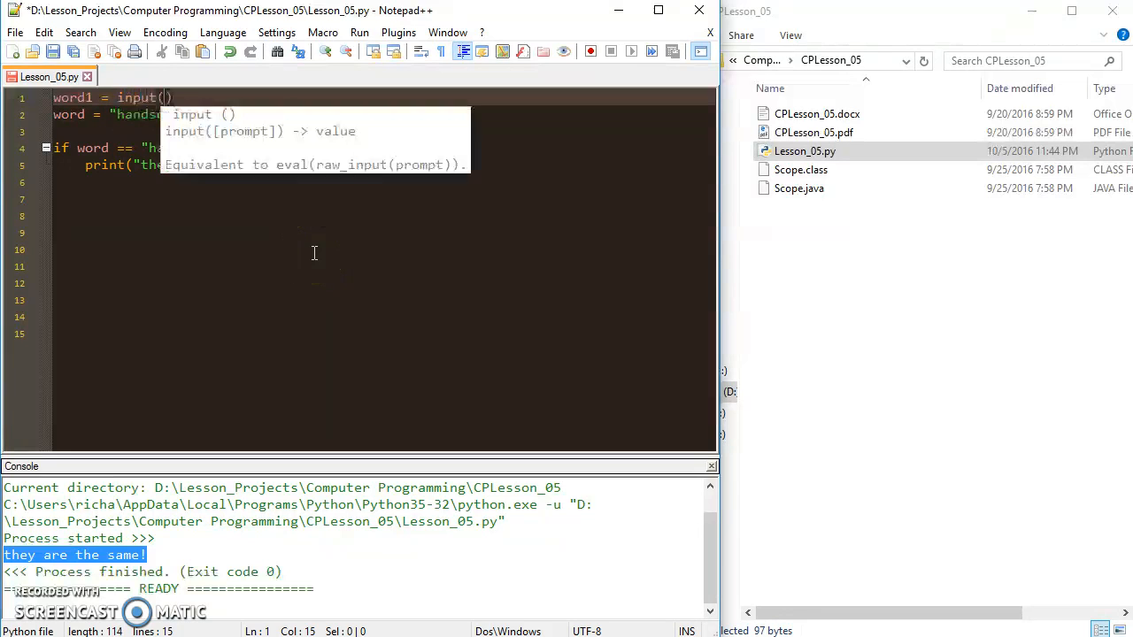
{"action": "type", "text": "\"\""}
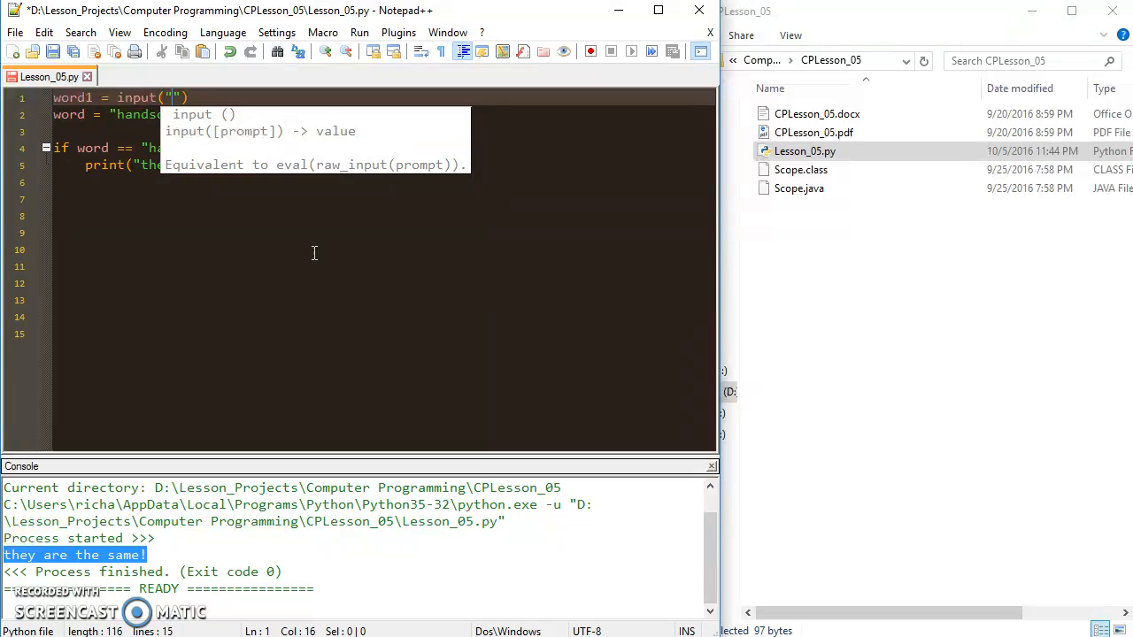
{"action": "type", "text": "Please"}
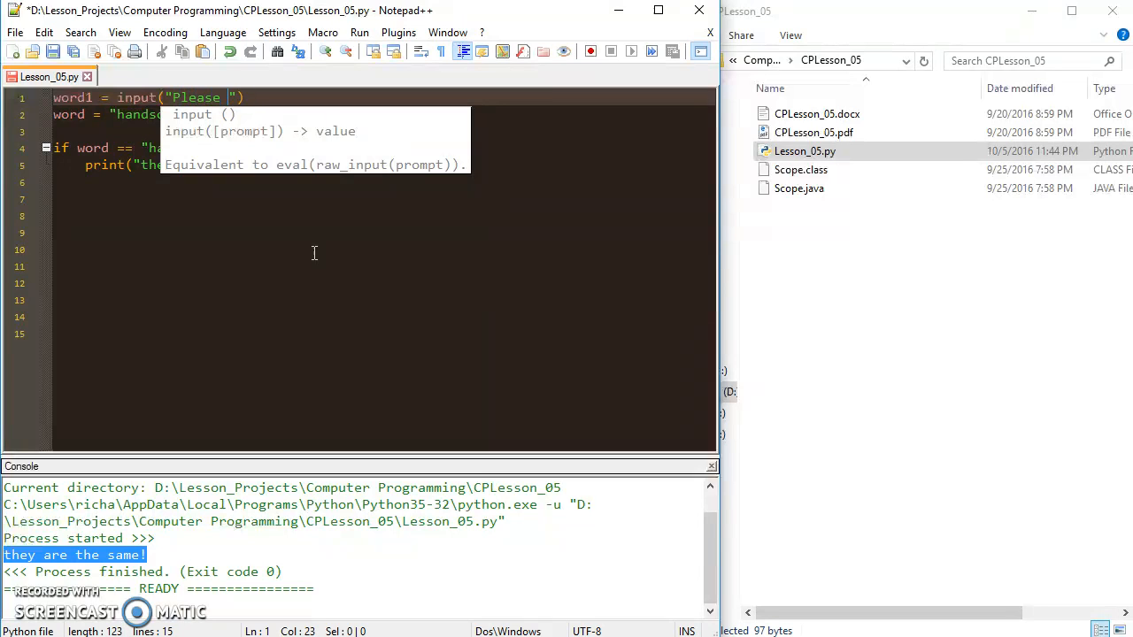
{"action": "type", "text": "enter your word:"}
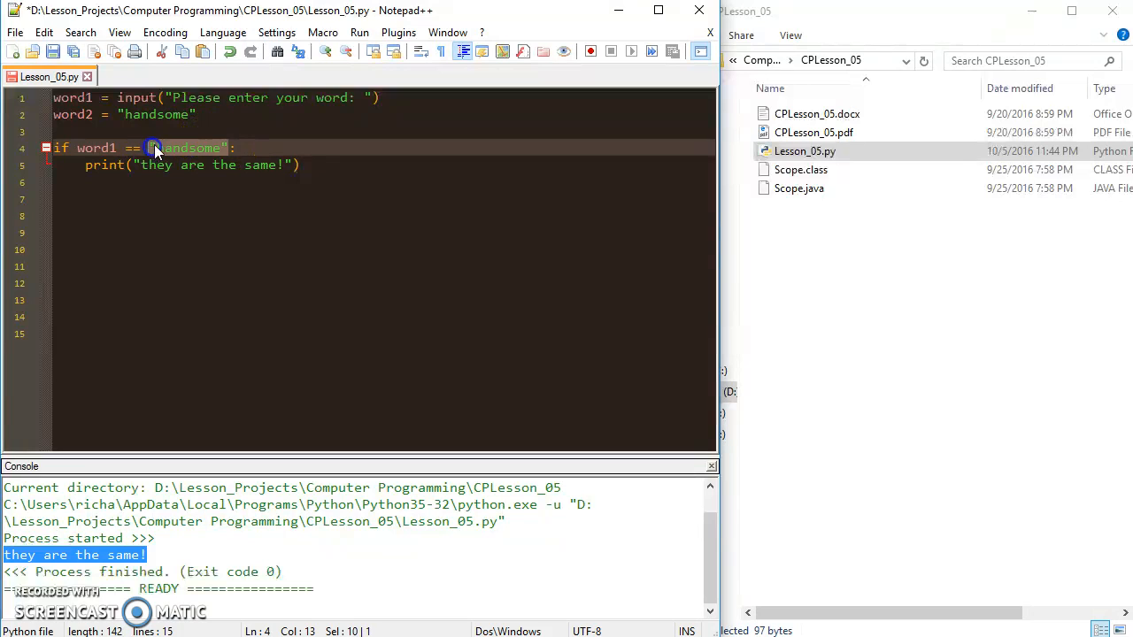
{"action": "type", "text": "word2"}
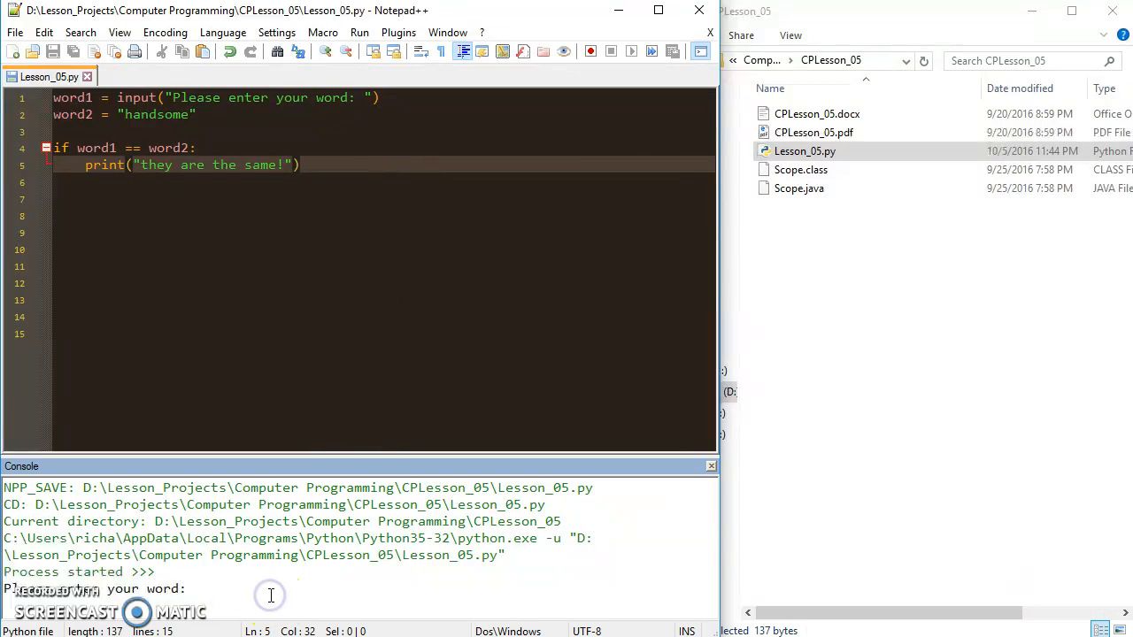
Answer the running script's prompt with "handsom" and submit it
{"action": "type", "text": "handom"}
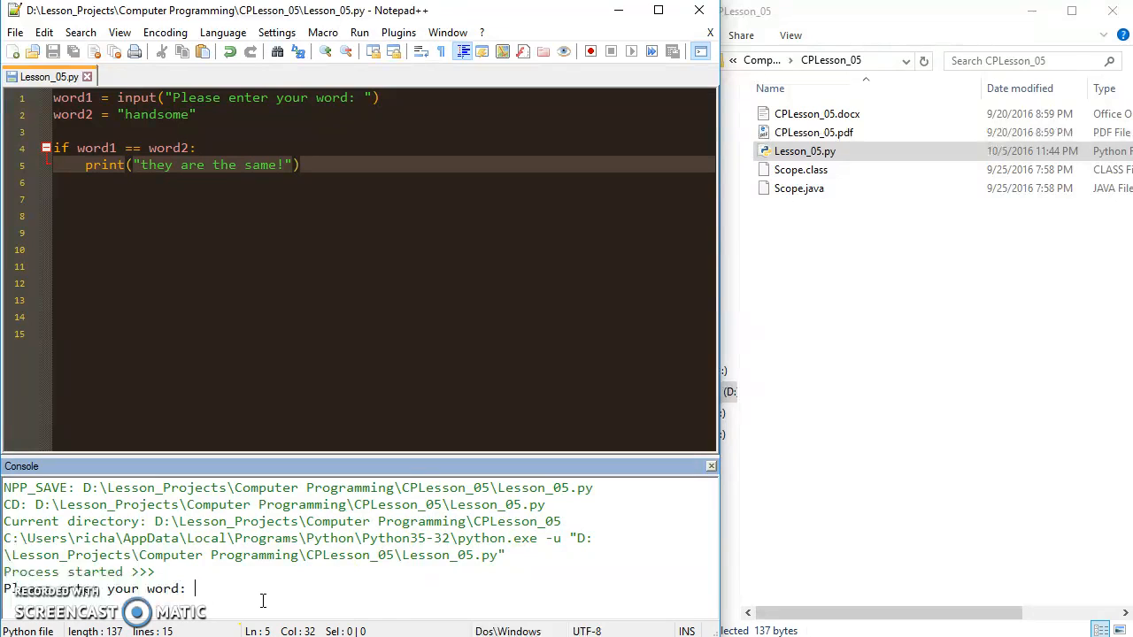
{"action": "type", "text": "handso"}
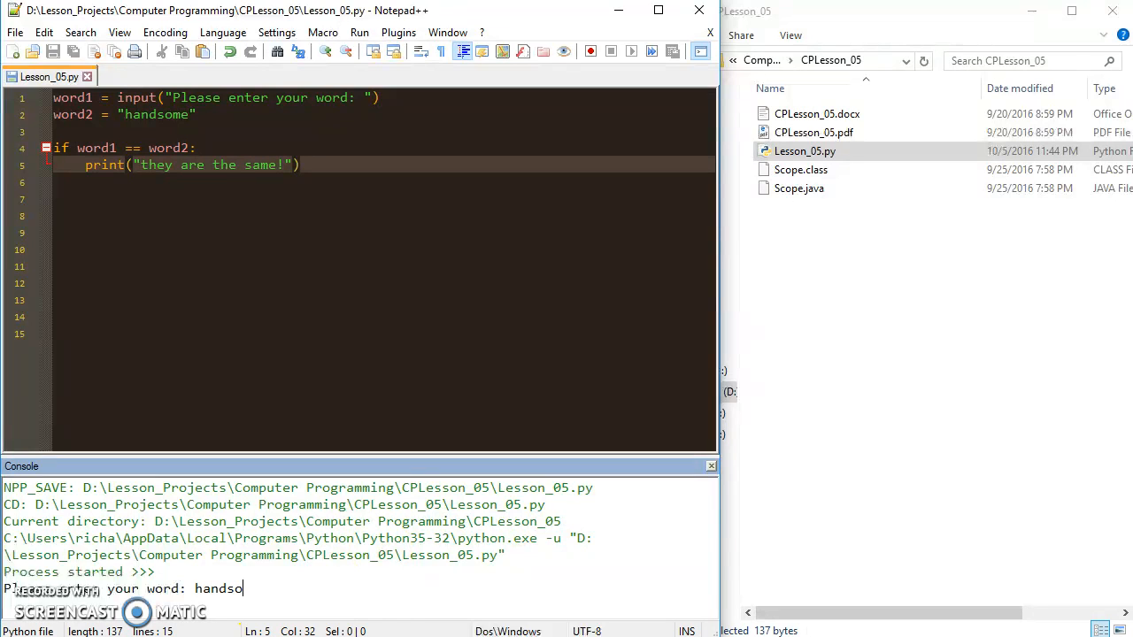
{"action": "type", "text": "m"}
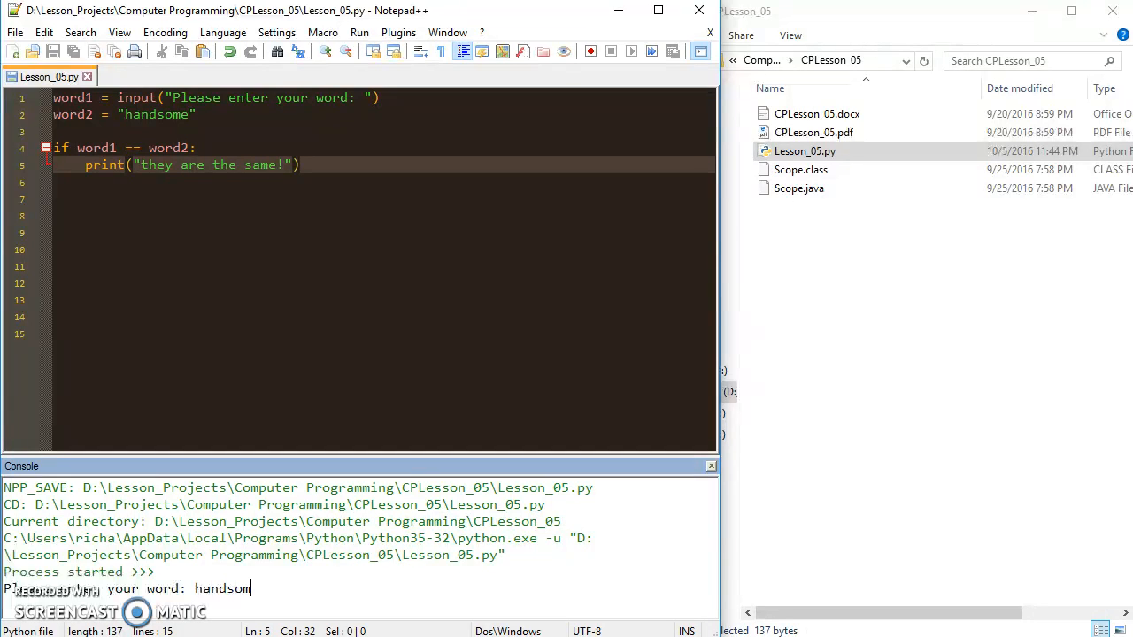
{"action": "key", "text": "Return"}
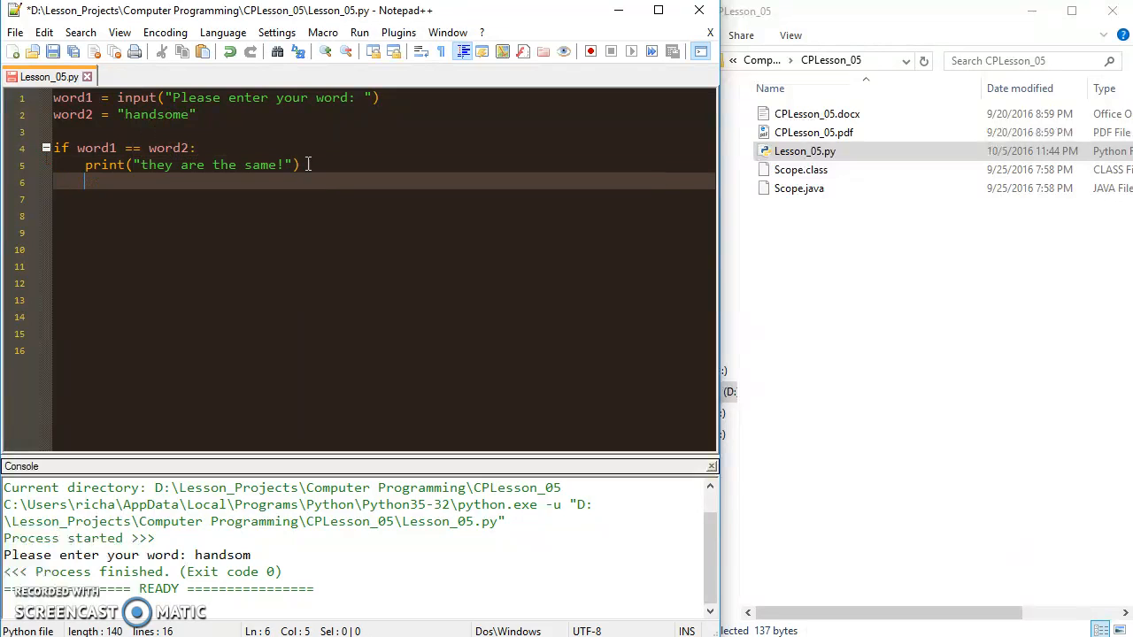
Add 'if word1 != word2:' with an indented print("mismatch!") on line 6
{"action": "type", "text": "i"}
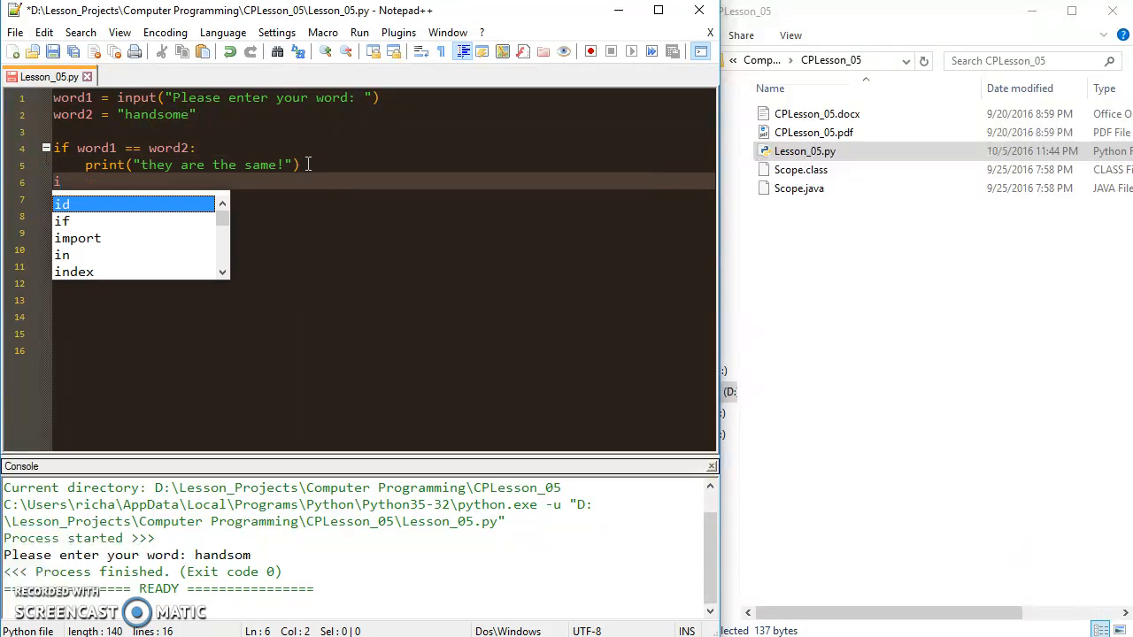
{"action": "type", "text": "f word1"}
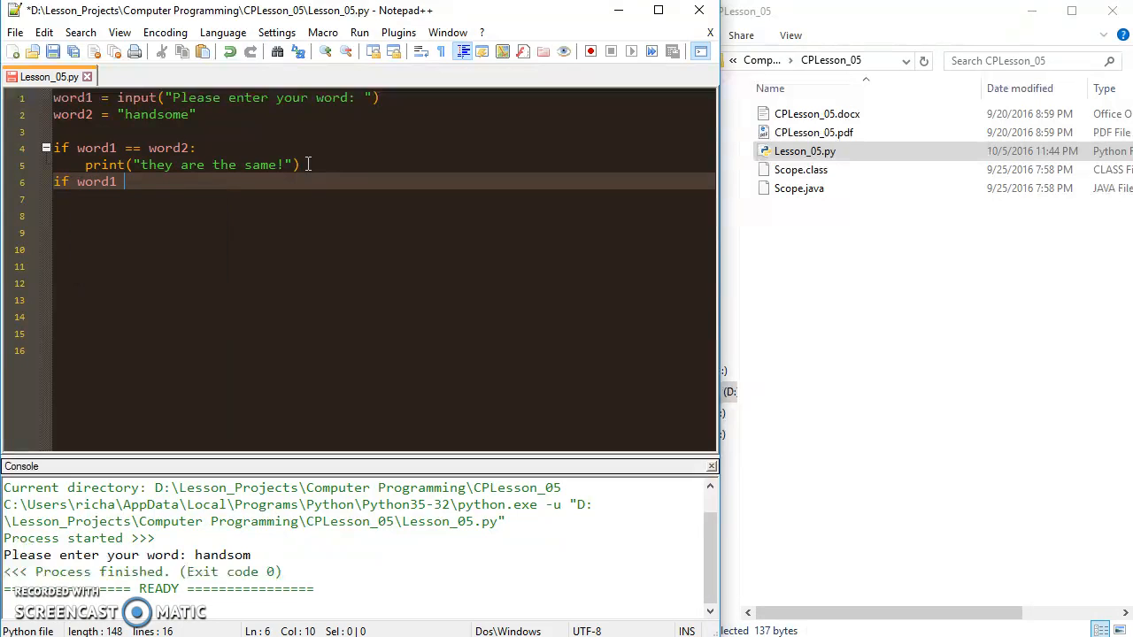
{"action": "type", "text": "!="}
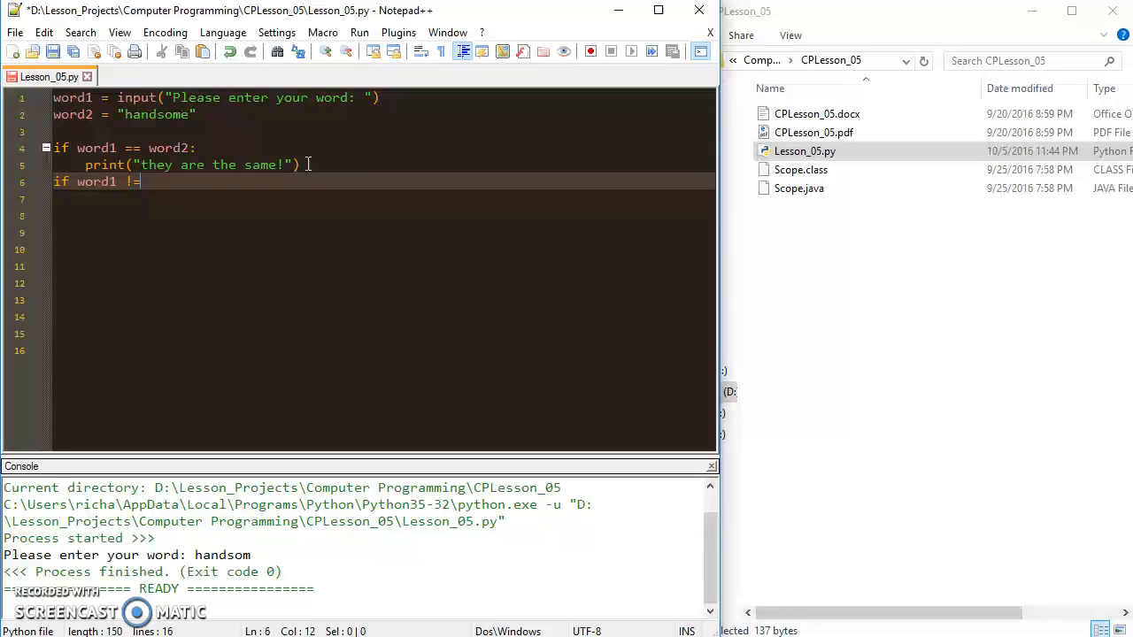
{"action": "type", "text": "word2:"}
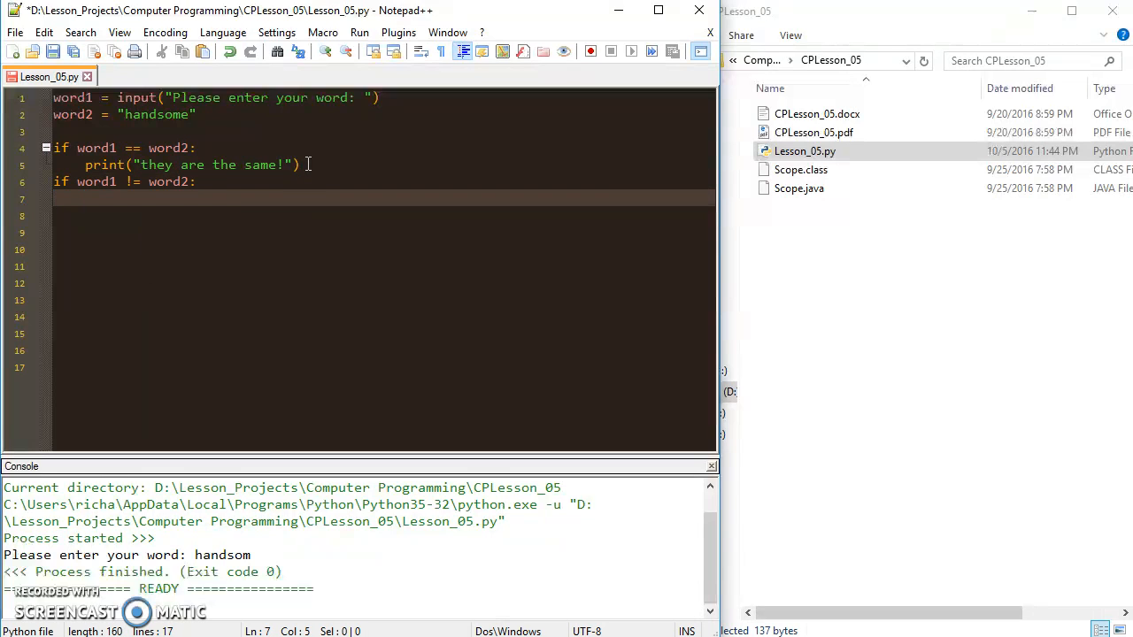
{"action": "type", "text": "print(\"\")"}
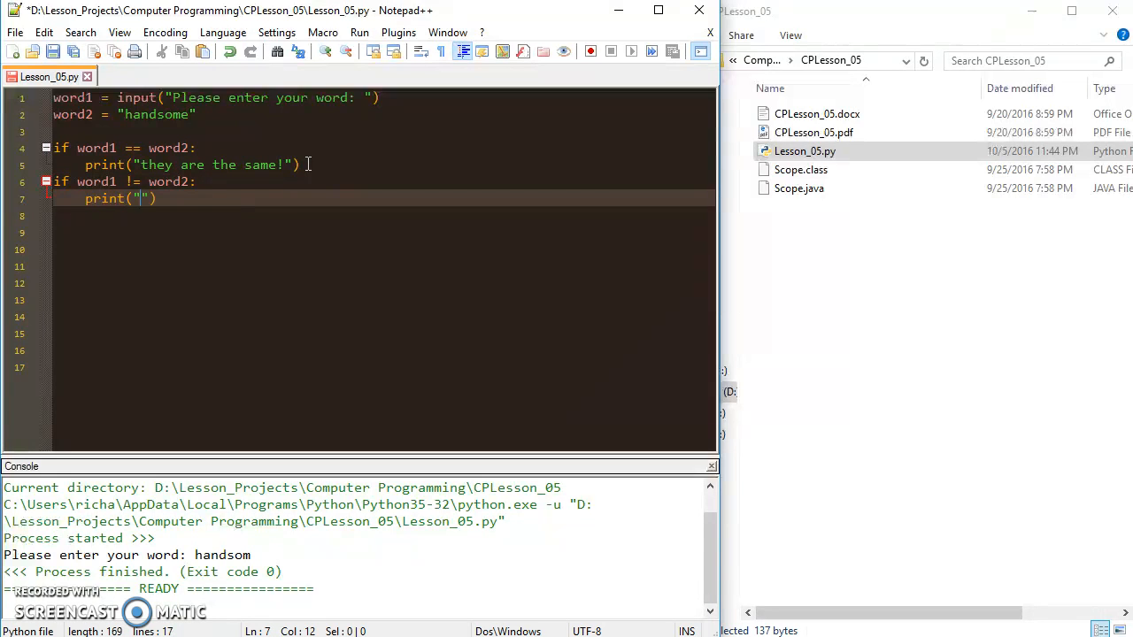
{"action": "type", "text": "mismatch"}
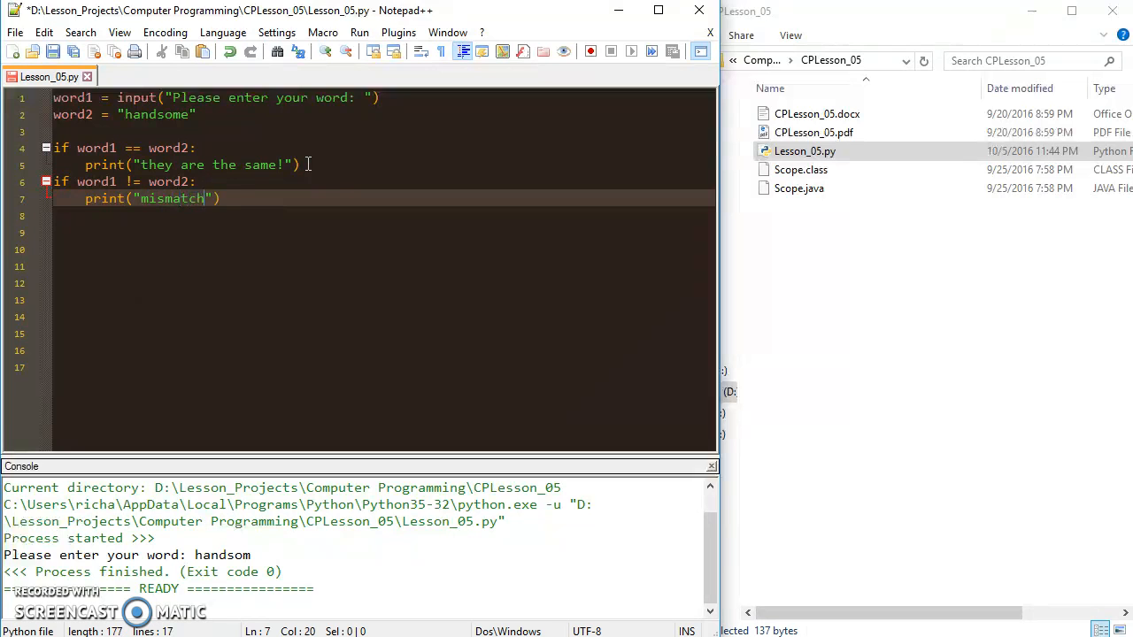
{"action": "type", "text": "!"}
{"action": "type", "text": "asdf"}
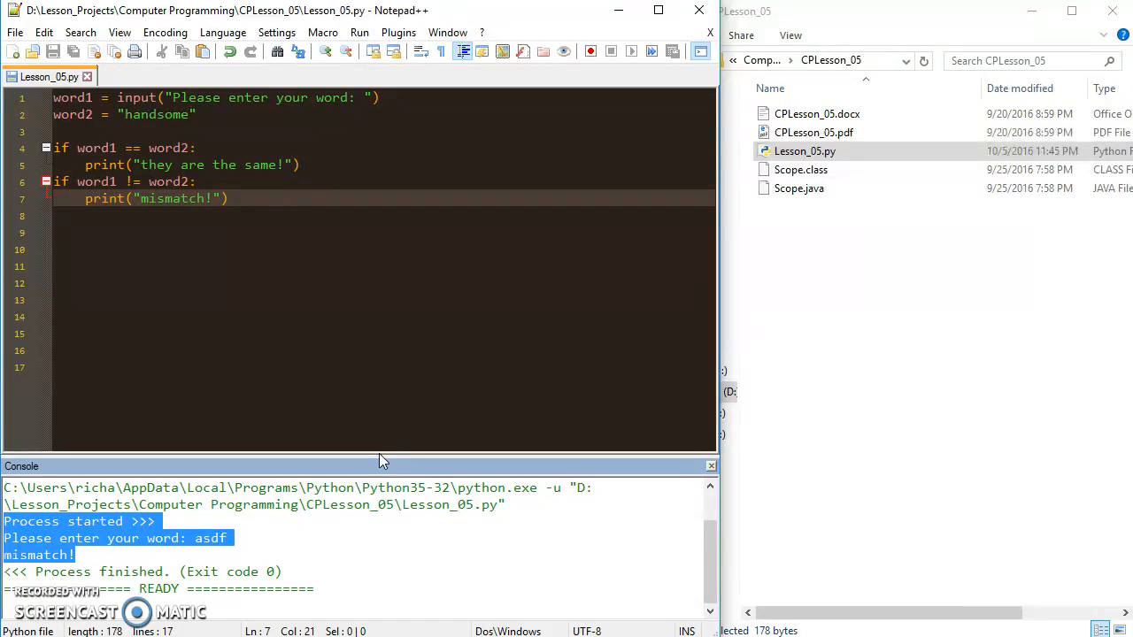
Insert a blank line after line 5 to separate the == and != blocks
{"action": "left_click", "coordinate": [322, 164]}
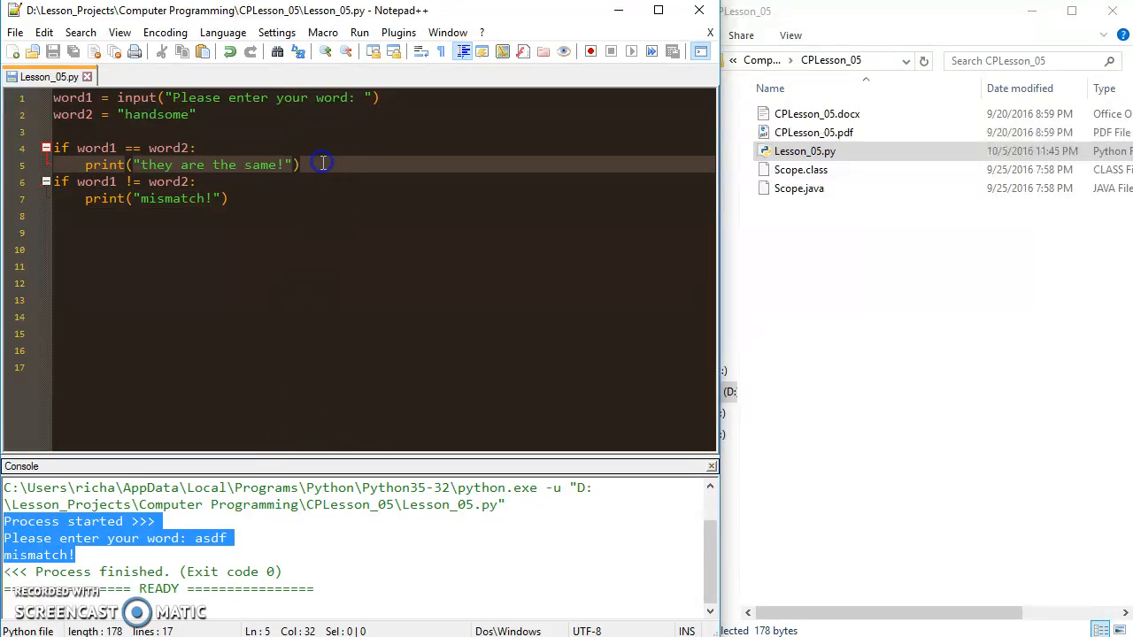
{"action": "key", "text": "Return"}
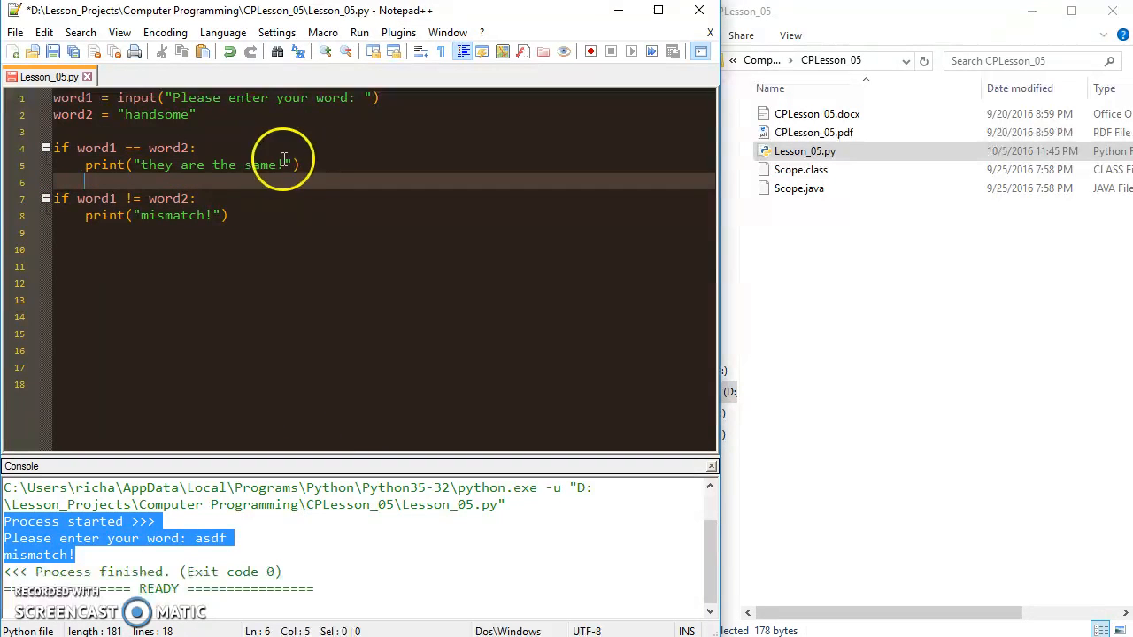